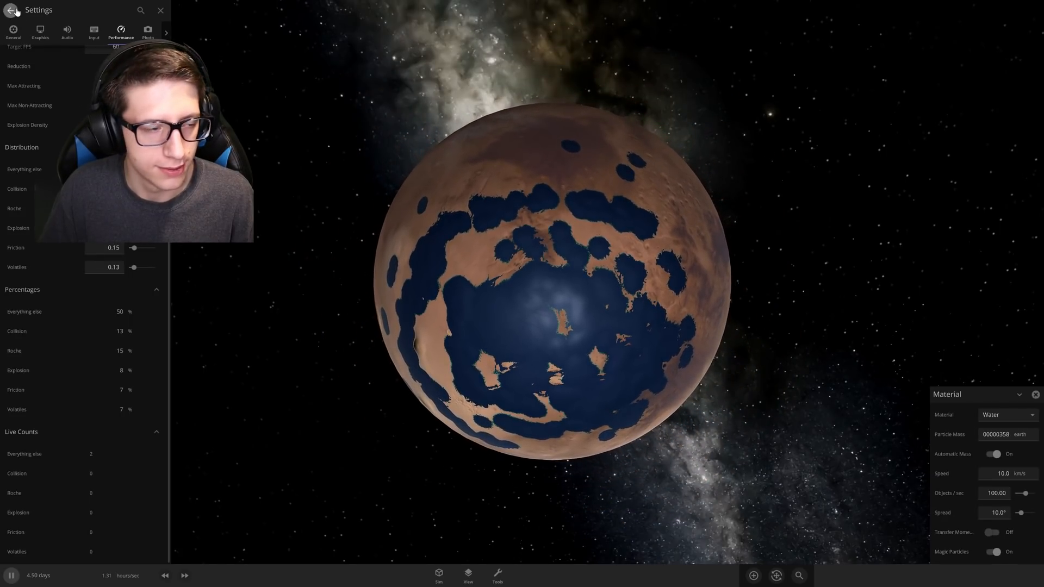
Leave the watery Mars scene and start a fresh simulation with an Earth added.
click(12, 10)
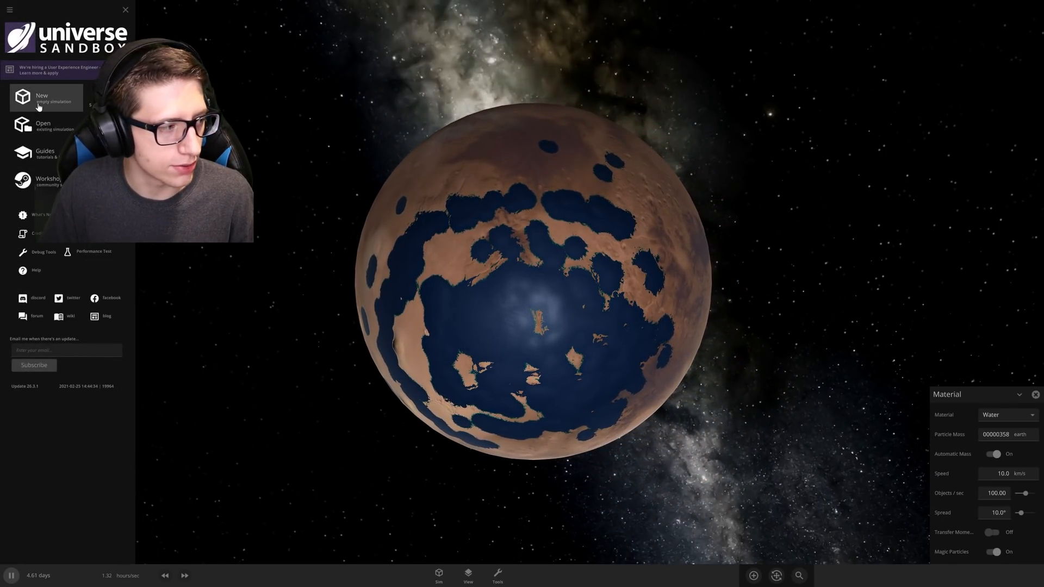
click(42, 97)
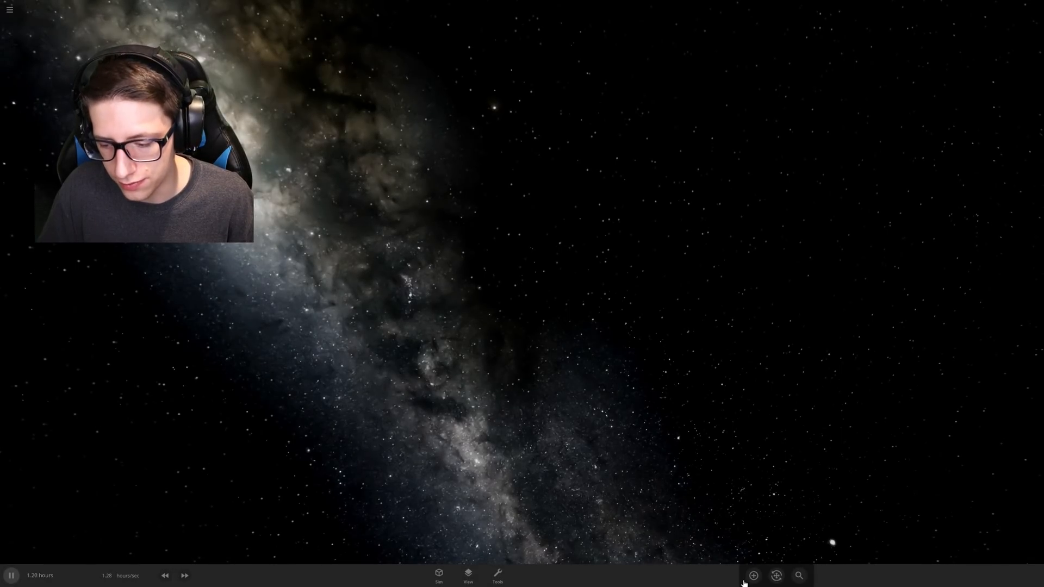
click(752, 575)
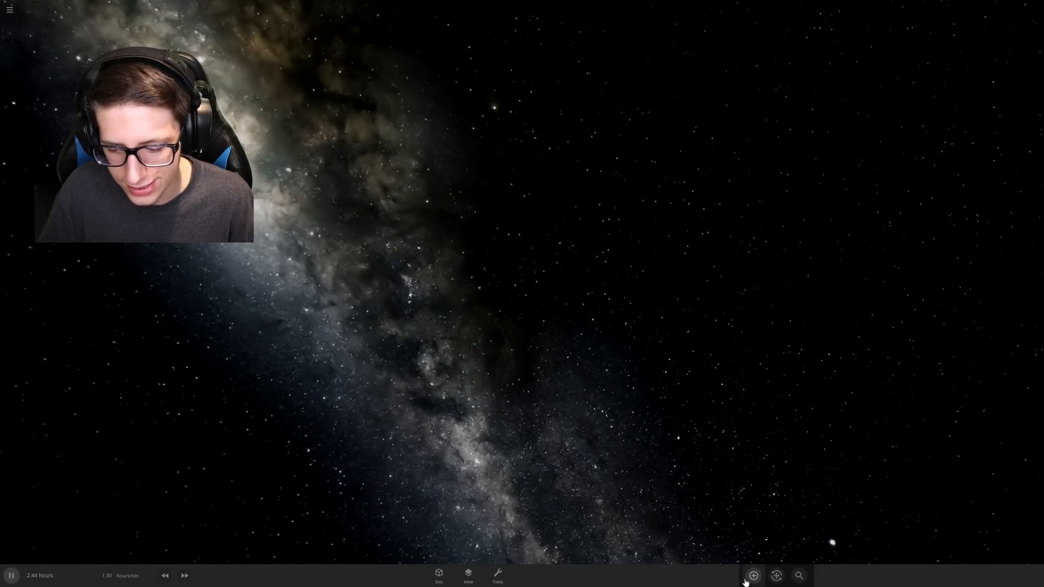
click(752, 575)
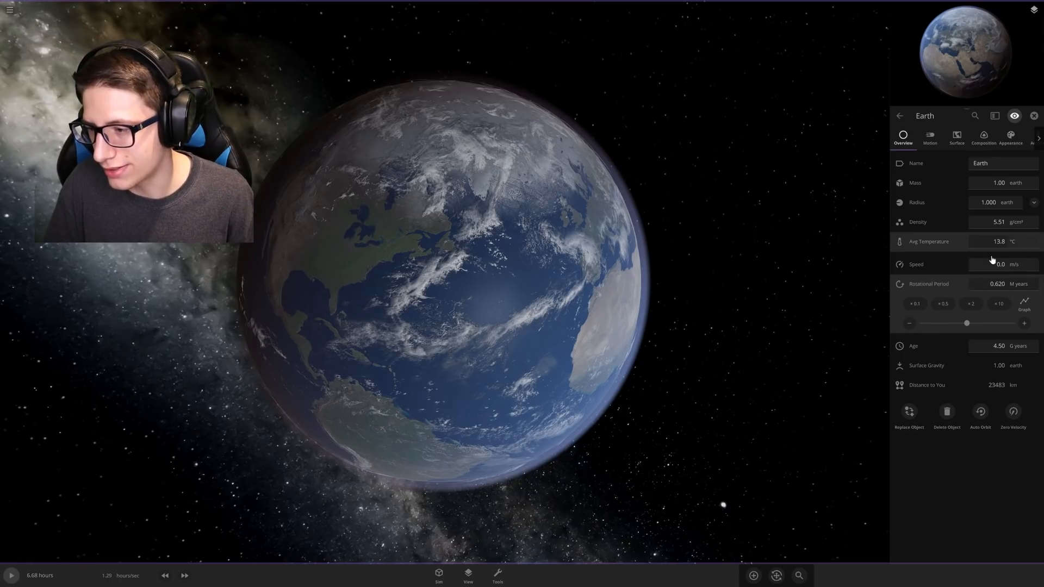
Raise and lower Earth's sea level in its Surface properties, leaving it near 11.1 km.
click(955, 138)
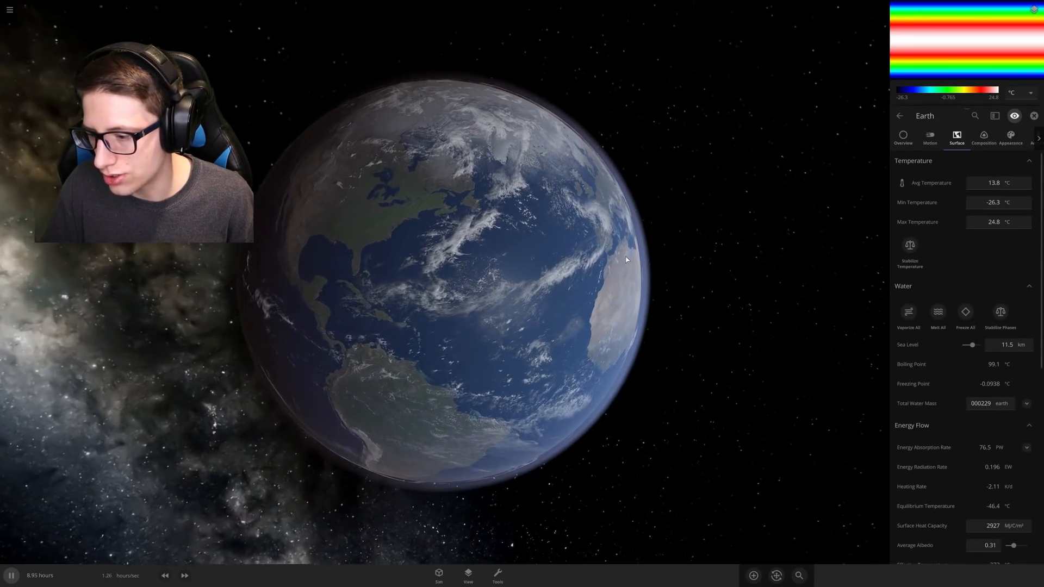
scroll(up, 3)
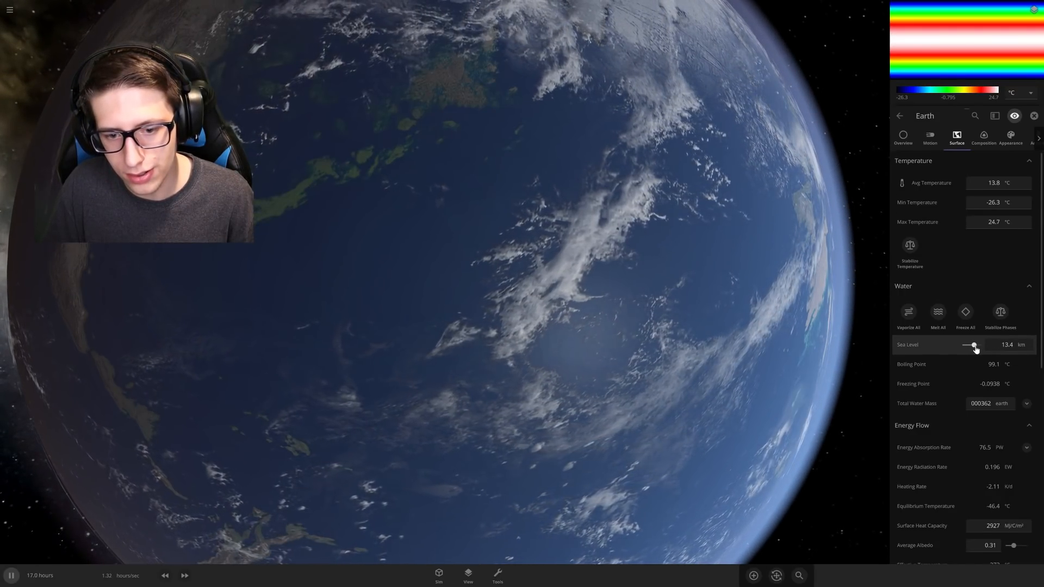
click(971, 344)
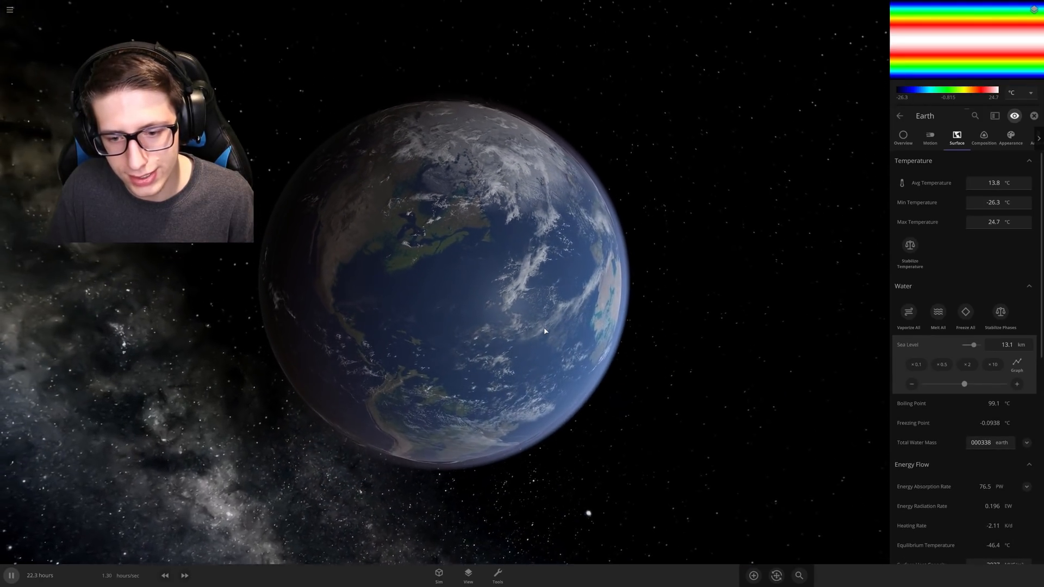
scroll(up, 3)
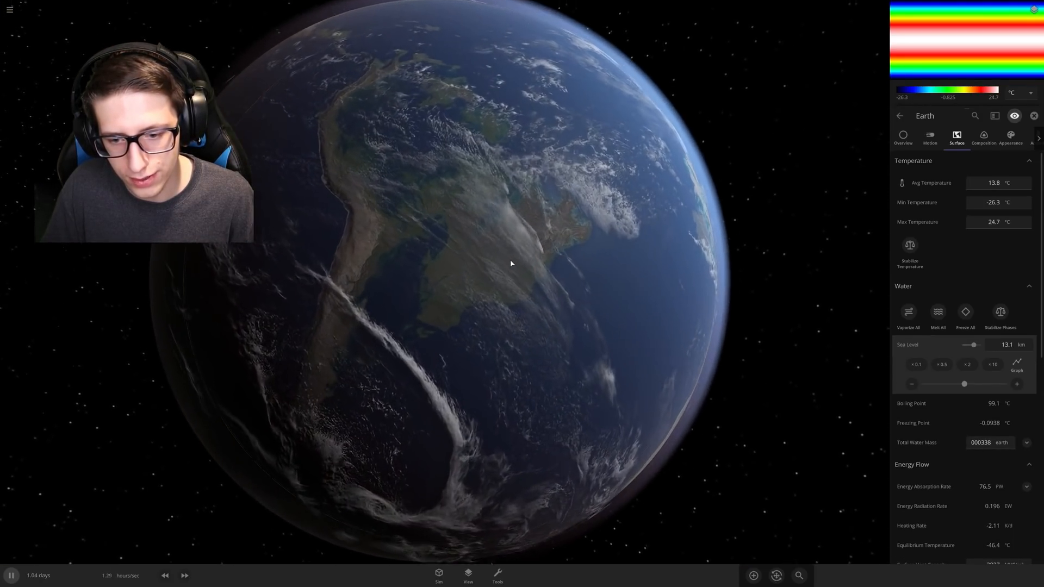
scroll(down, 3)
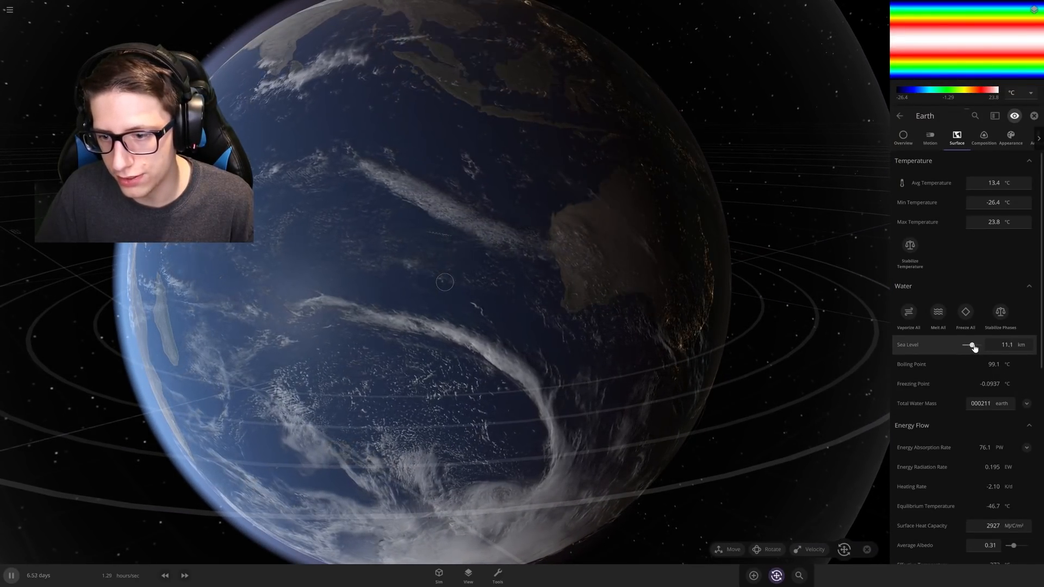
click(971, 344)
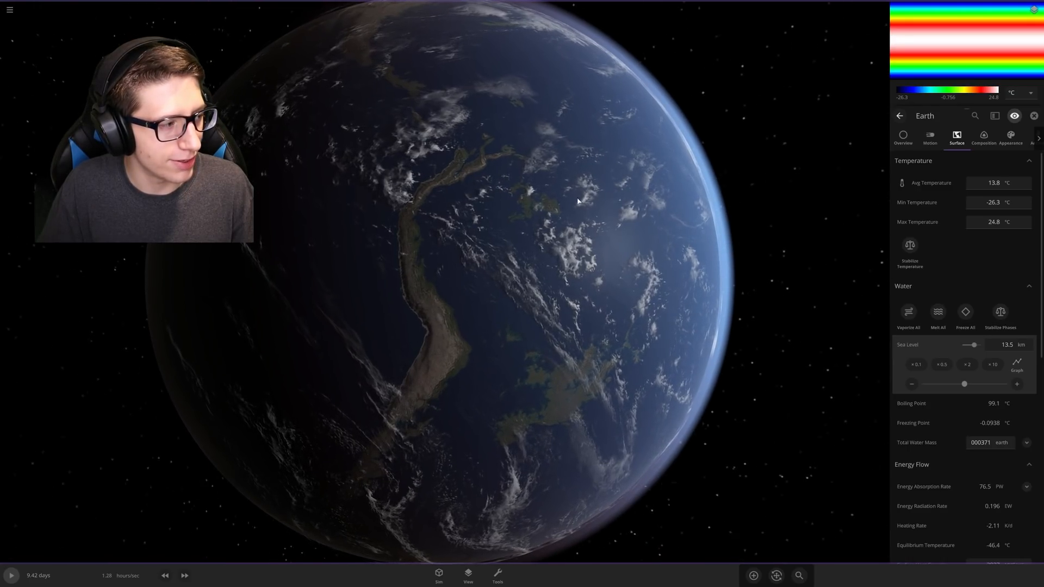
Set Earth's sea level to 13.5 km and look around the flooded globe.
click(11, 575)
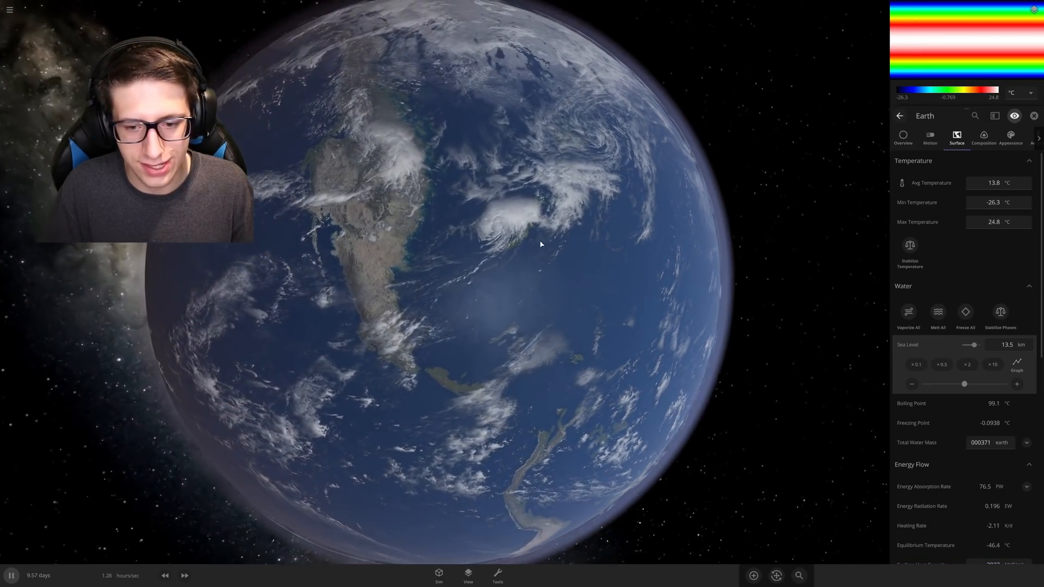
scroll(down, 3)
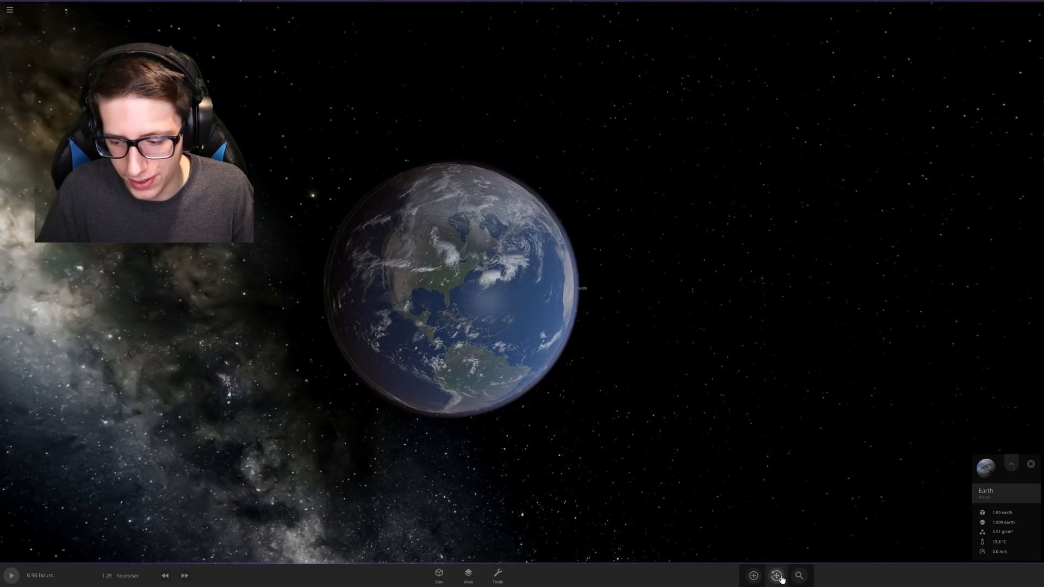
Run time to watch the flooded Earth rotate, then pause at about 2.6 days.
click(776, 575)
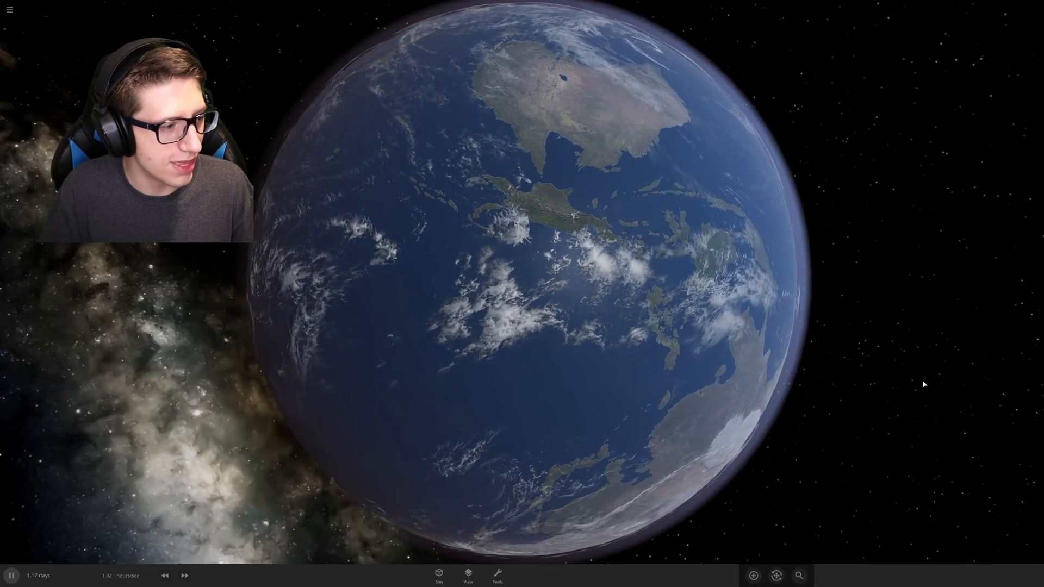
key(Space)
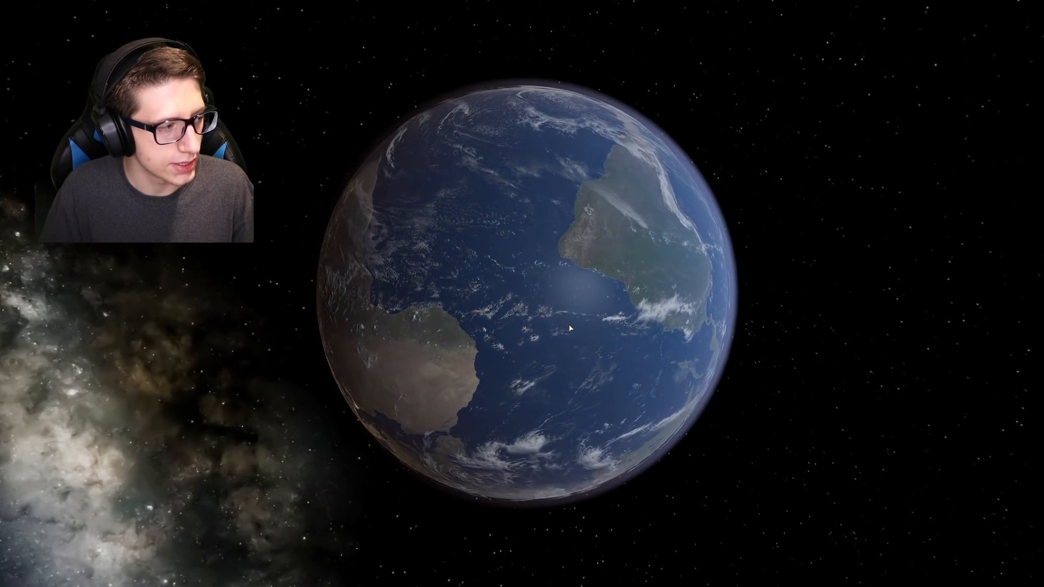
key(space)
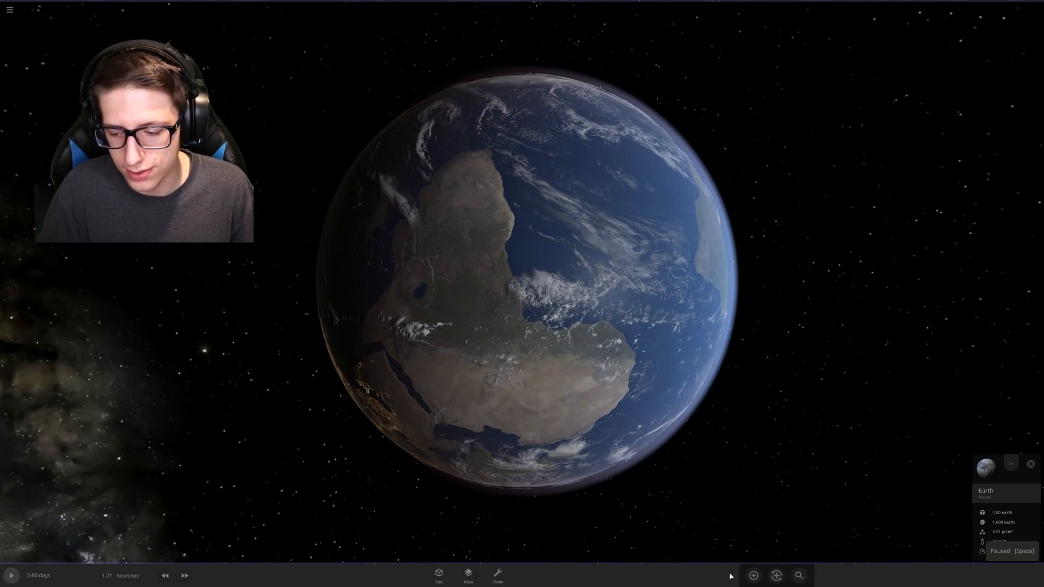
scroll(down, 3)
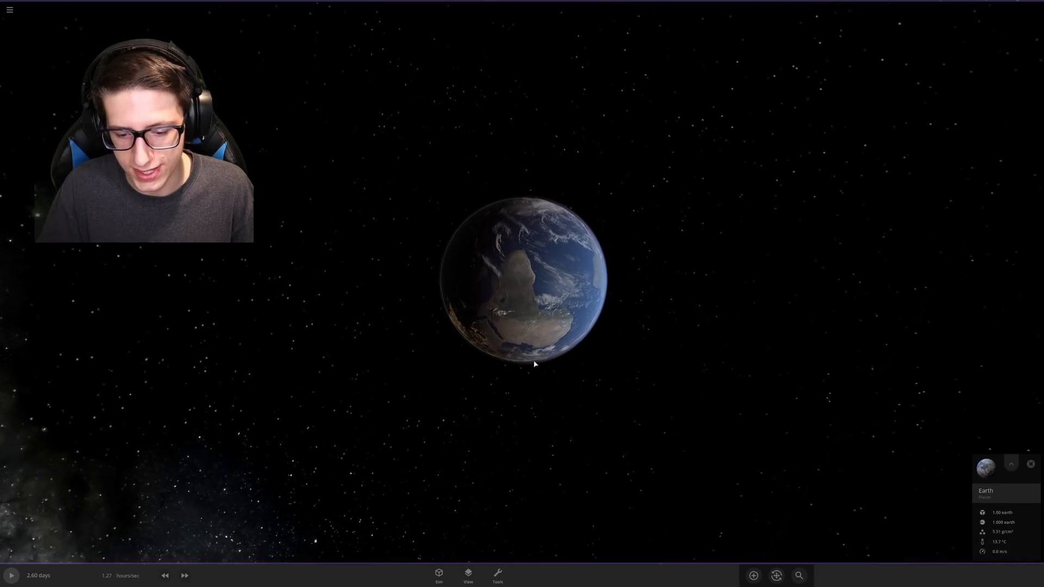
Add a Moon orbiting Earth and drop more moons onto it until the surface glows molten.
click(753, 575)
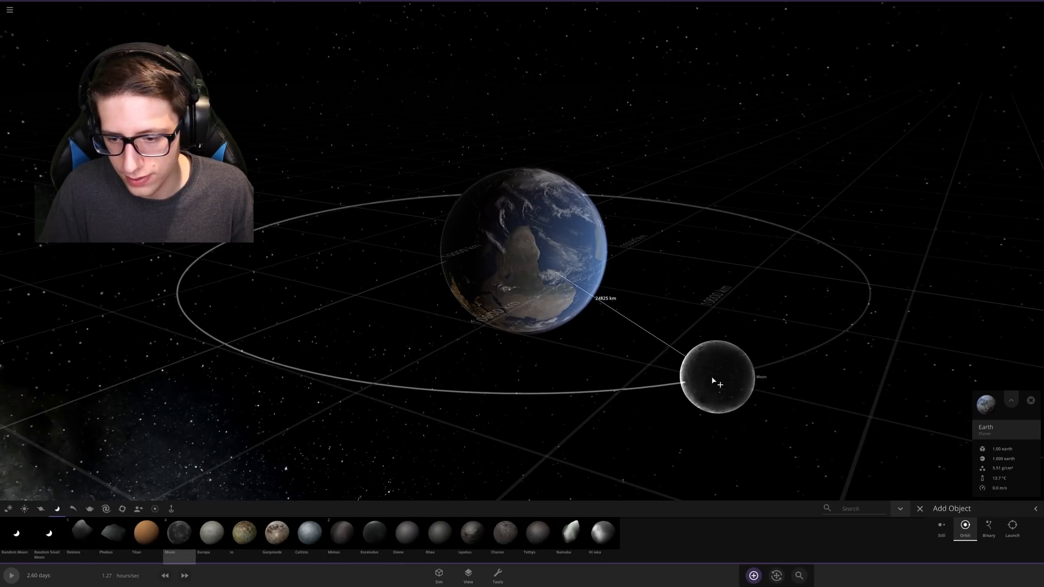
click(941, 535)
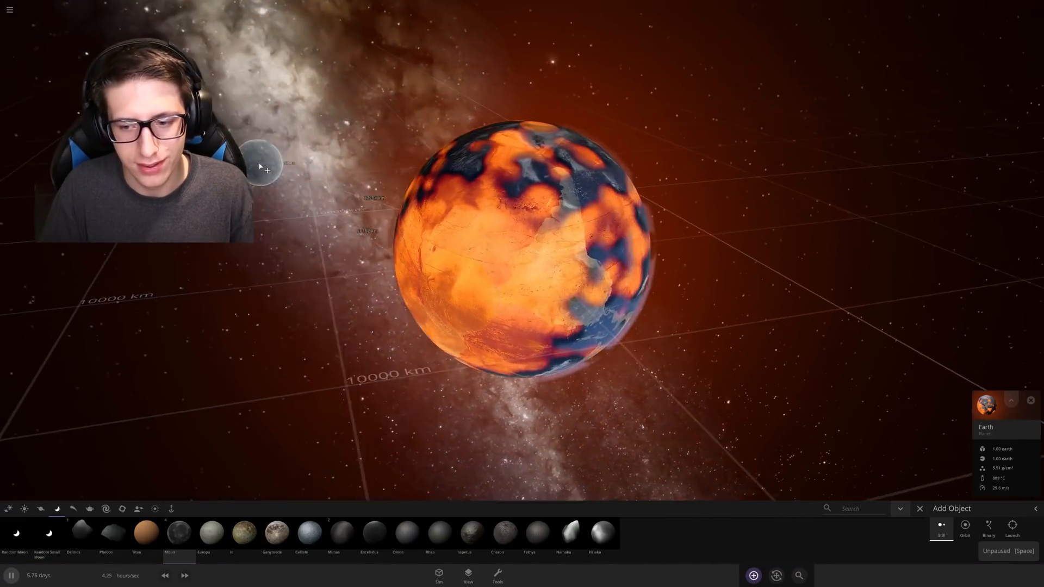
click(10, 10)
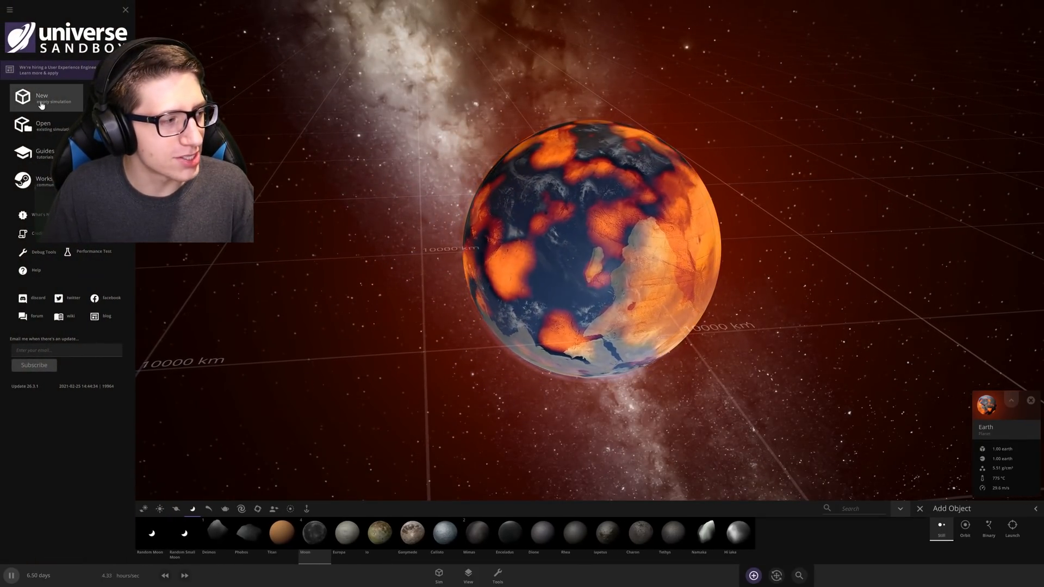
Discard the molten Earth with a new simulation from the main menu.
click(41, 98)
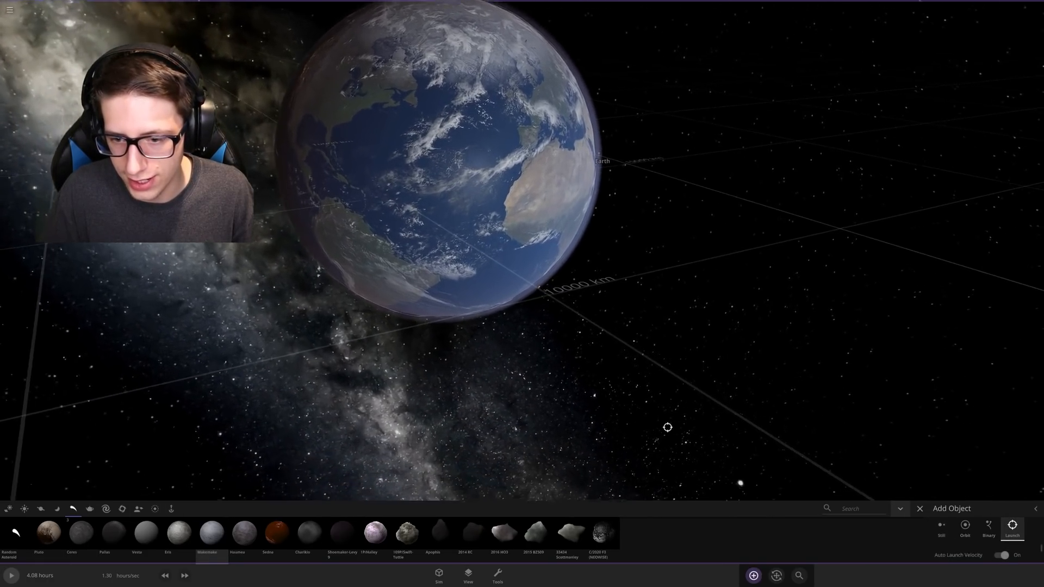
Launch the dwarf planet Makemake from the catalogue toward Earth.
scroll(down, 3)
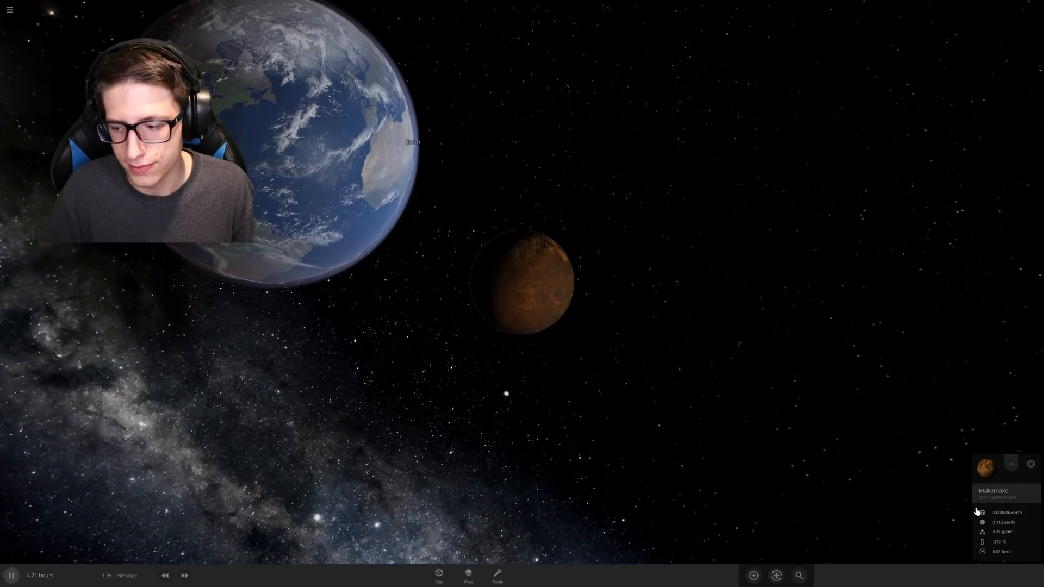
Expand Makemake's info panel and select its Rotational Period field for editing.
click(1010, 463)
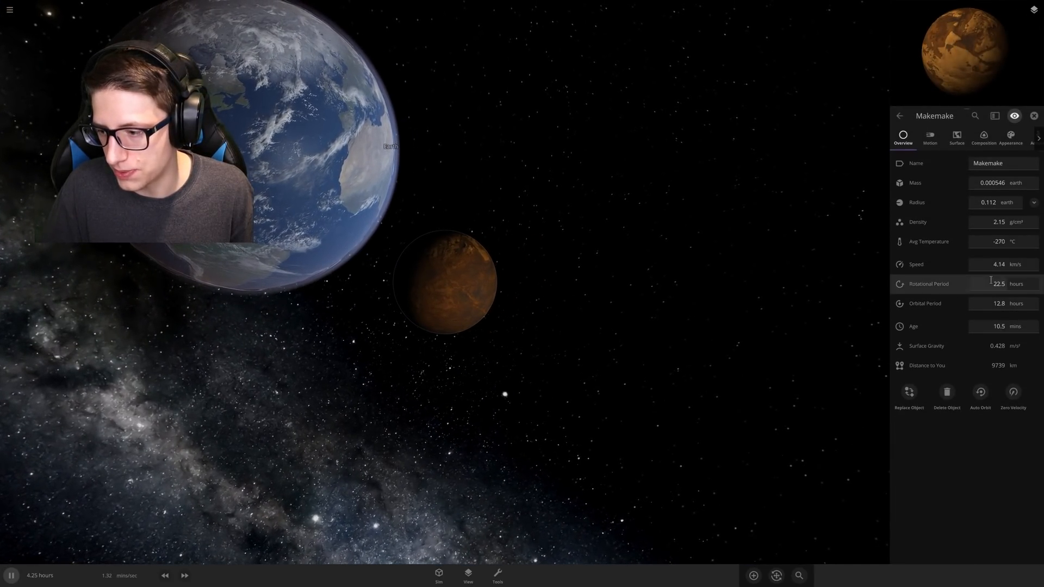
click(998, 264)
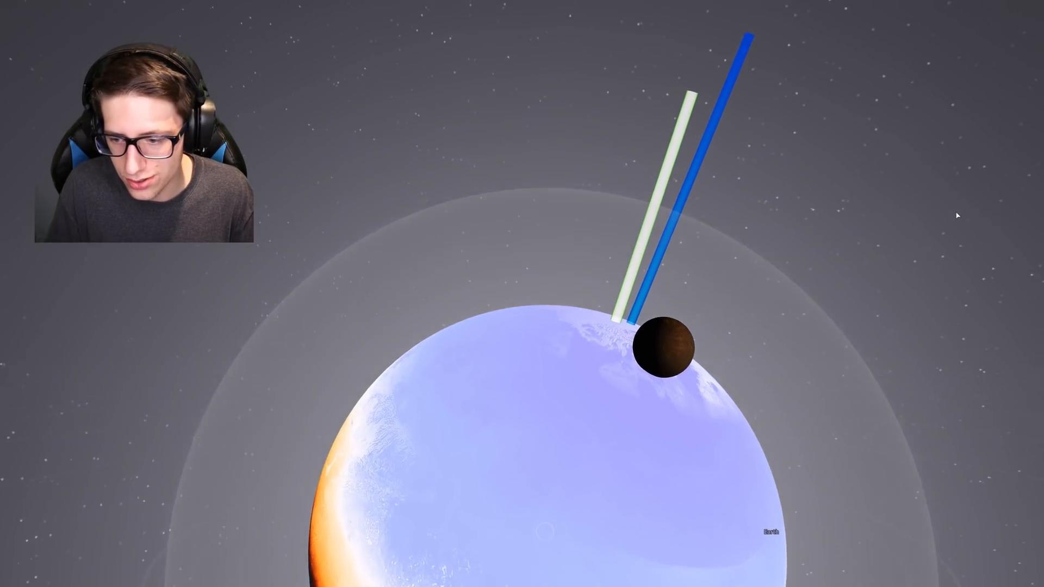
Resume time so spinning Makemake strikes Earth and tips its axis, then return to the menu.
key(space)
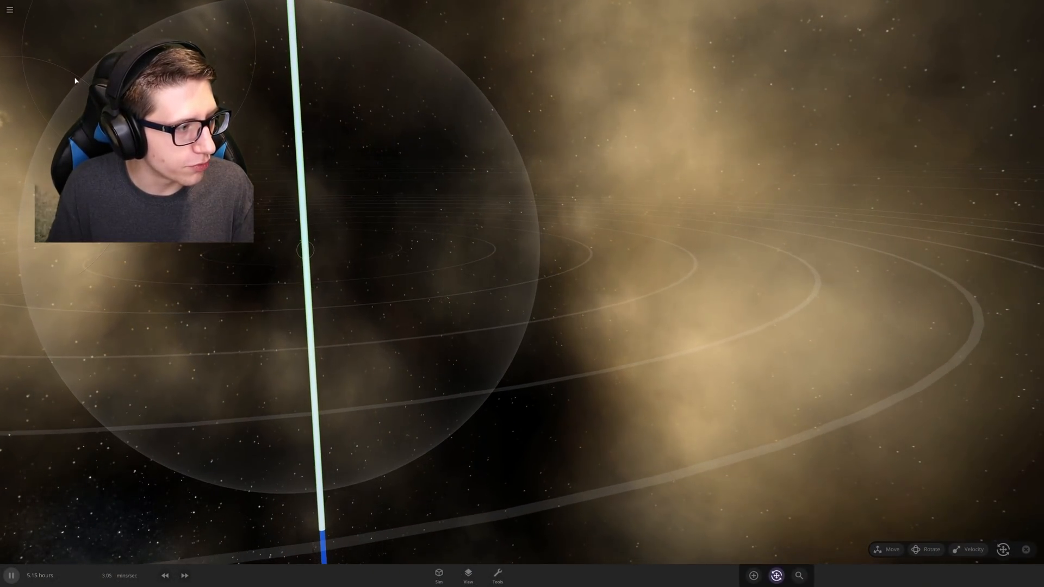
click(10, 8)
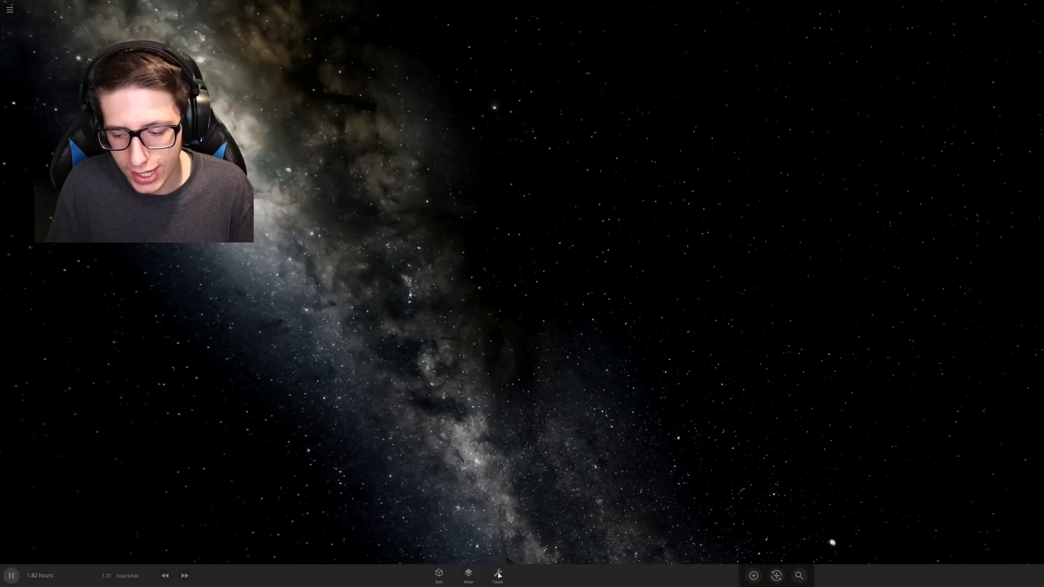
Place Earth into the empty simulation and switch the catalogue to dwarf planets.
click(752, 575)
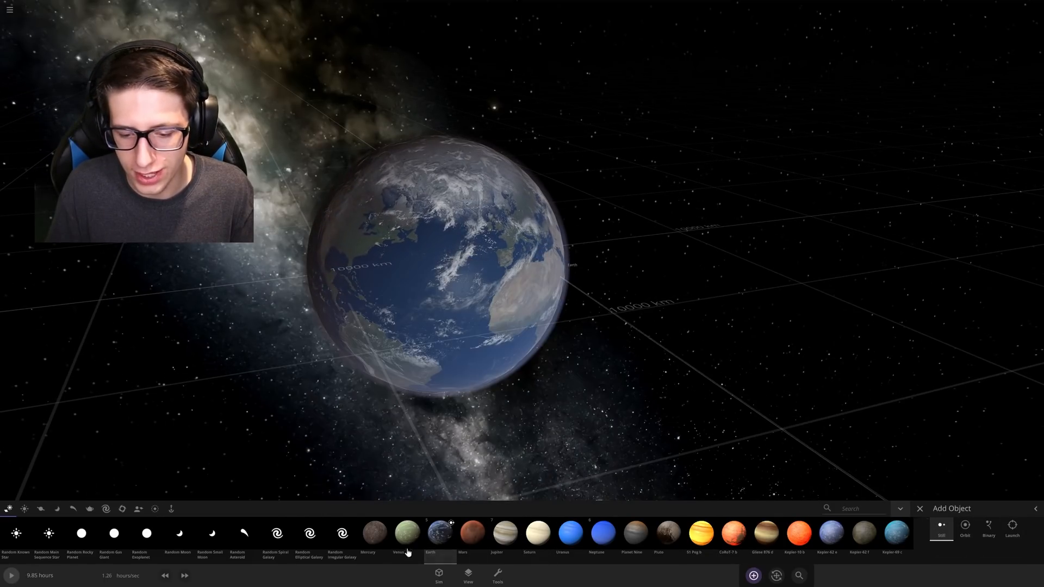
click(1012, 528)
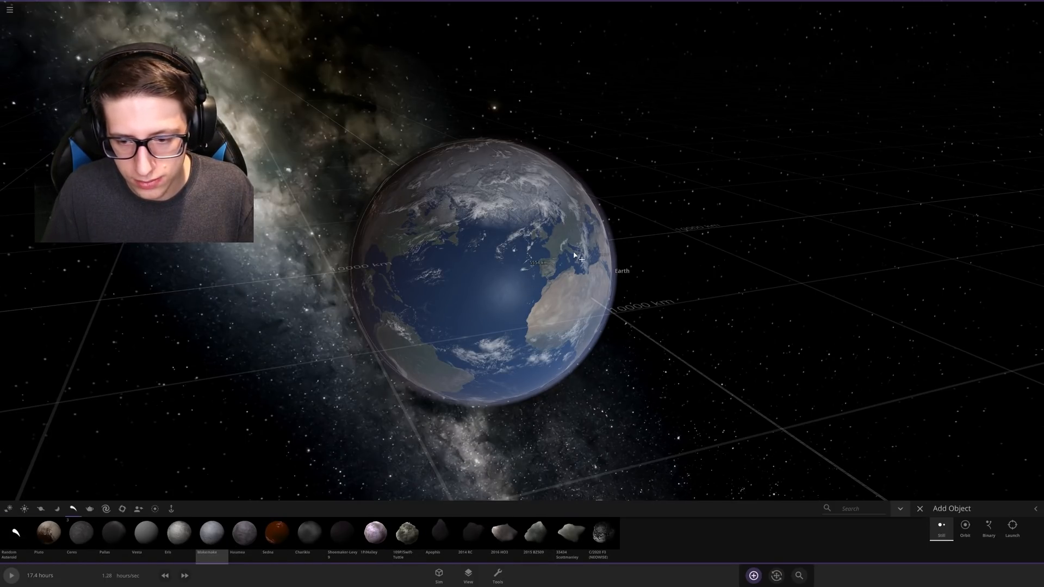
Launch Makemake on a course toward Earth with Auto Launch Velocity.
scroll(up, 3)
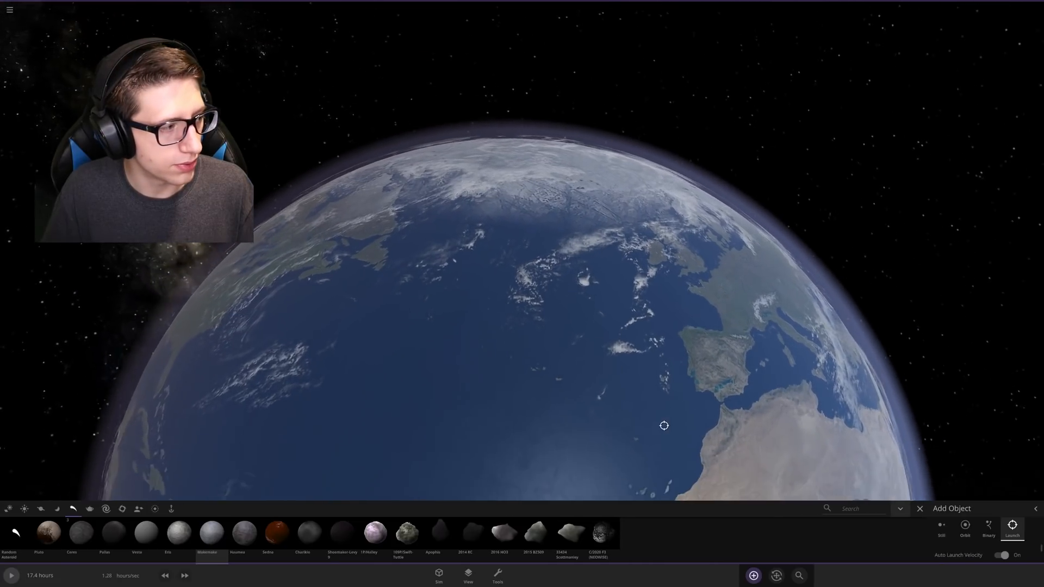
scroll(down, 3)
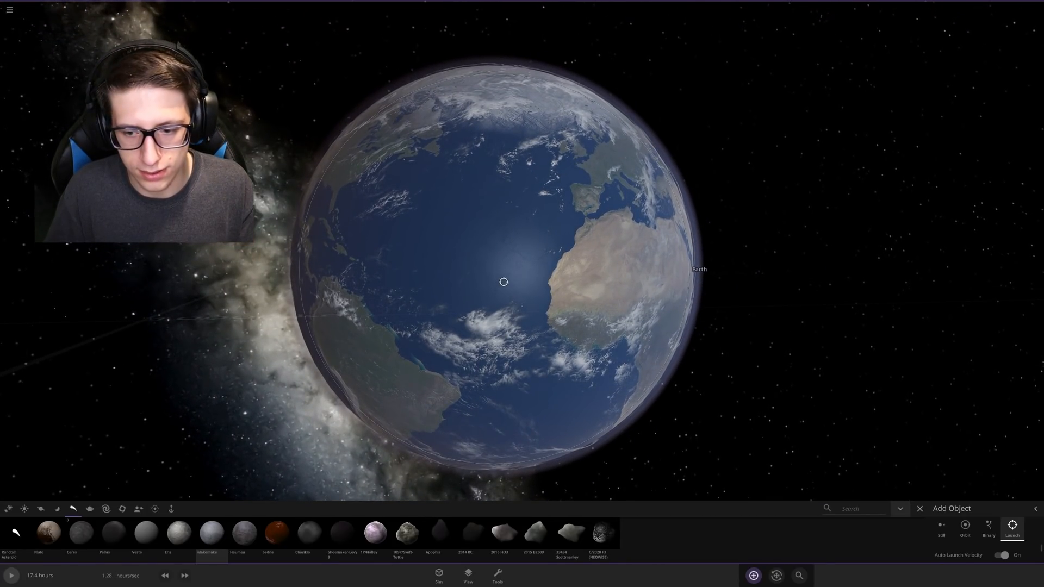
click(10, 9)
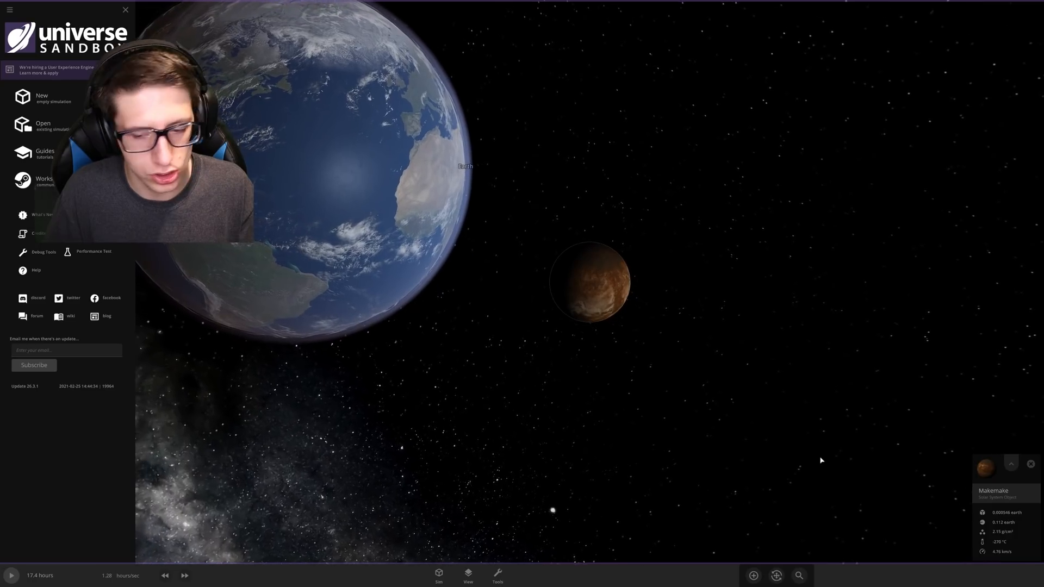
Give Makemake a 0.000360 sec orbital period, pushing it to about 1894 km/s.
click(497, 575)
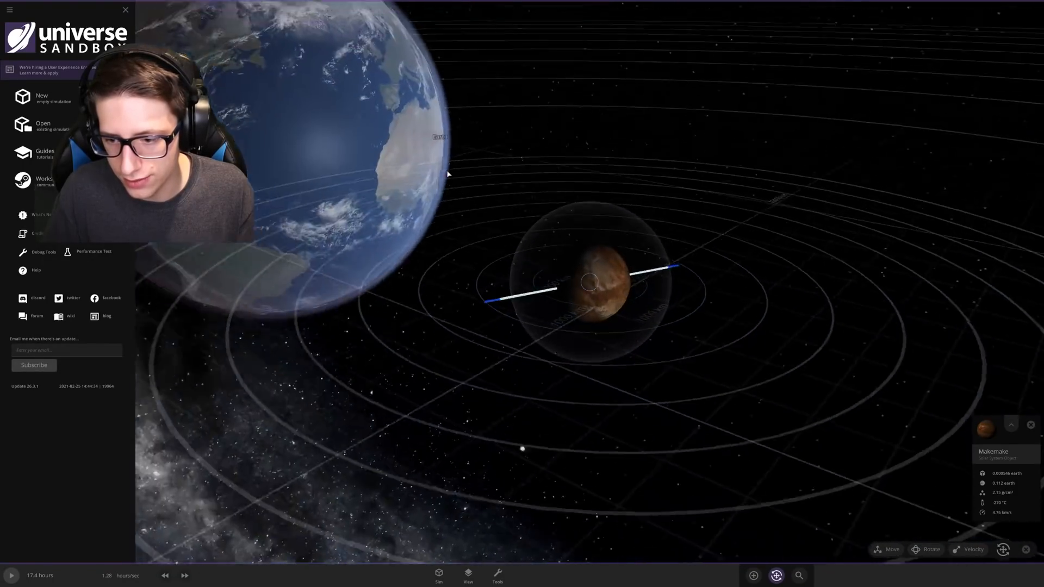
scroll(down, 3)
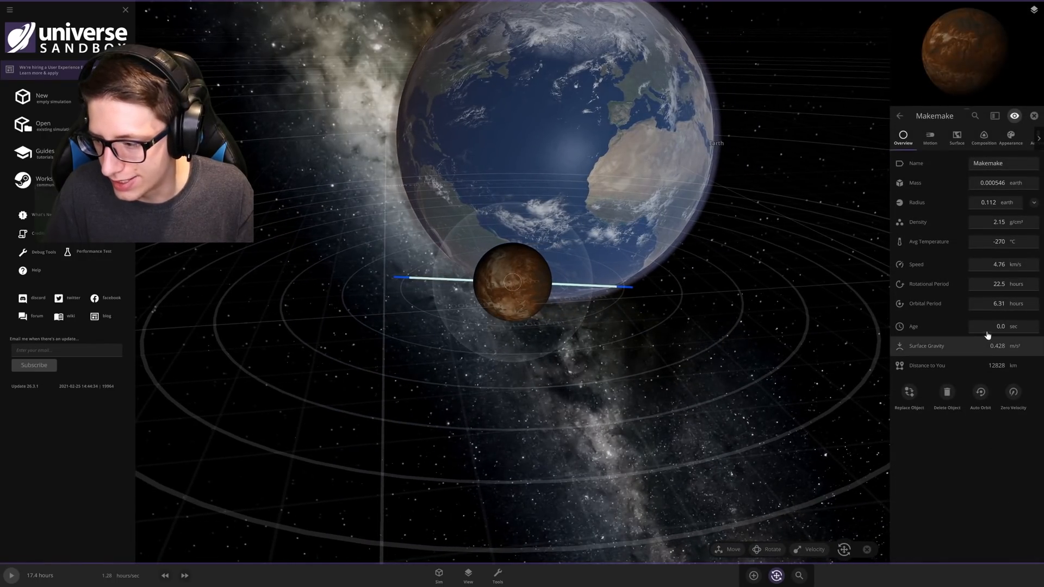
click(997, 304)
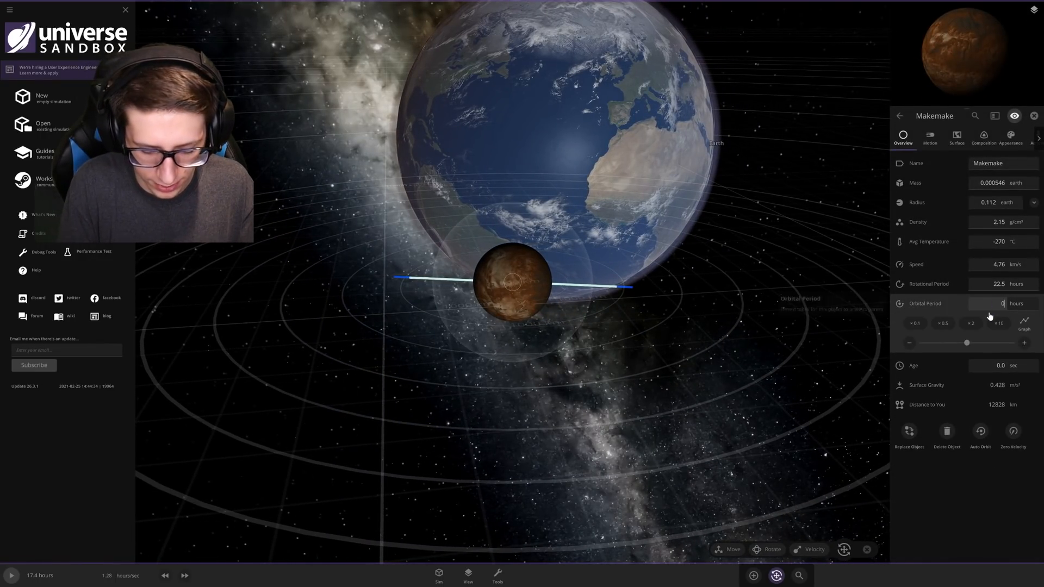
click(990, 304)
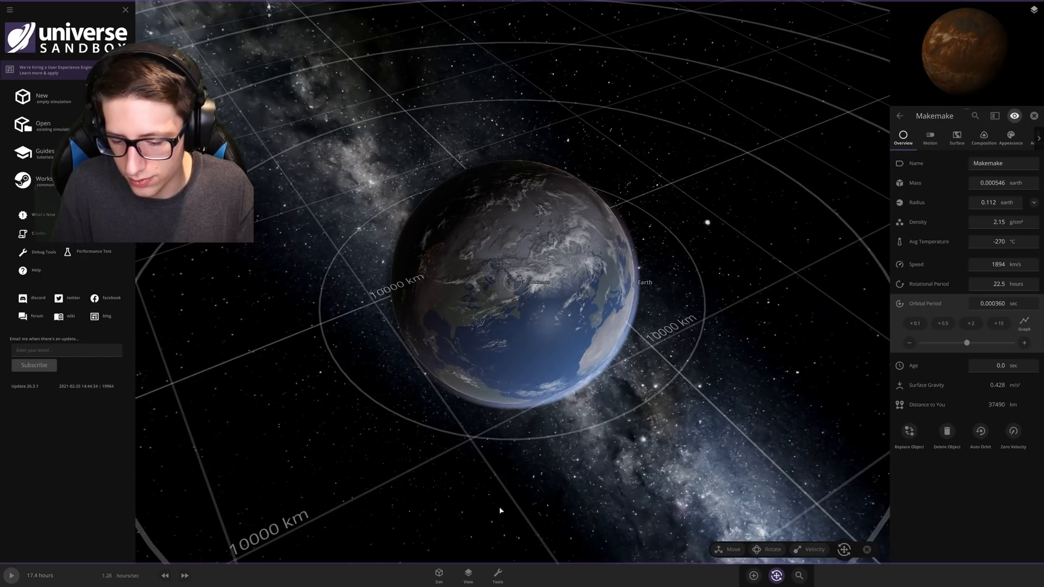
Dismiss Makemake's properties and reselect it as the target speed drops to 0.00304 hr/s.
click(753, 575)
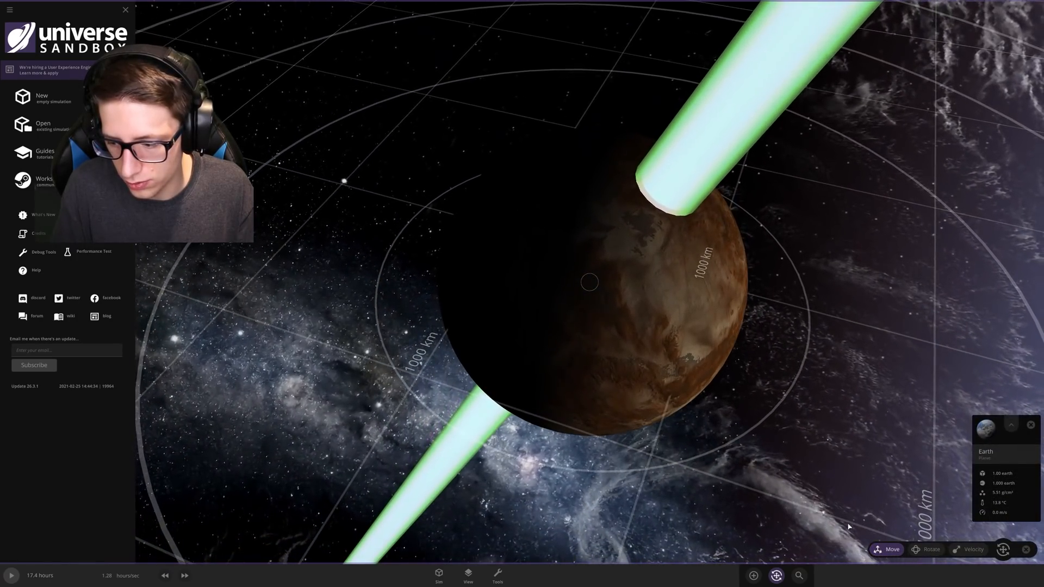
scroll(down, 3)
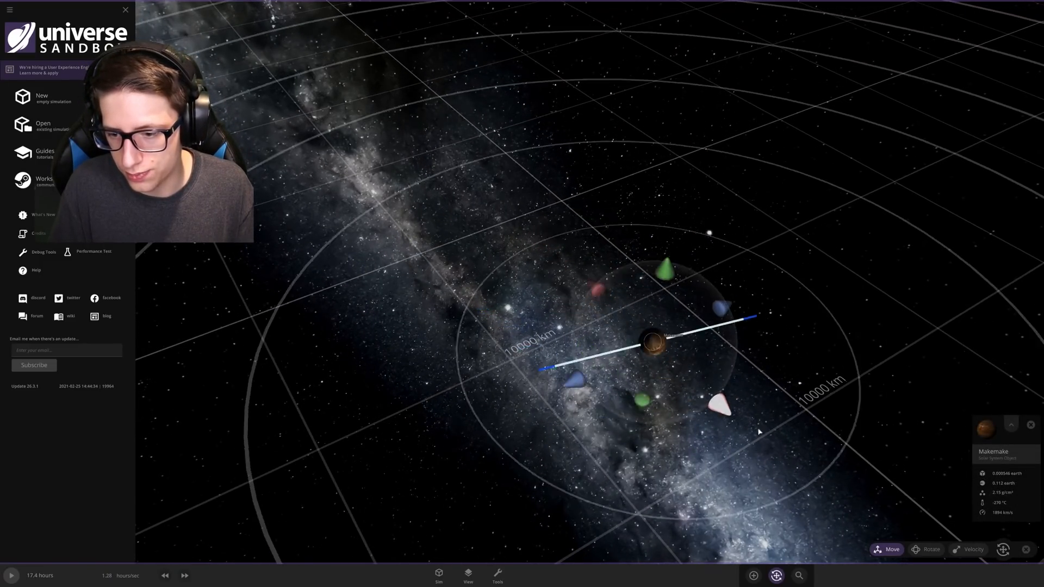
click(752, 575)
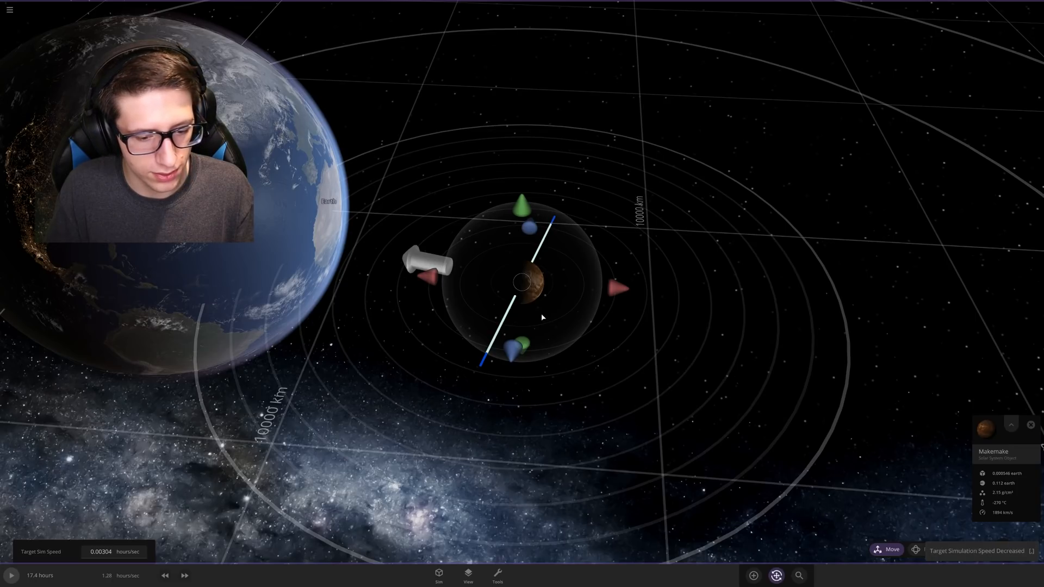
Slow the simulation further and cut Makemake's orbital period with the multiplier buttons.
key(space)
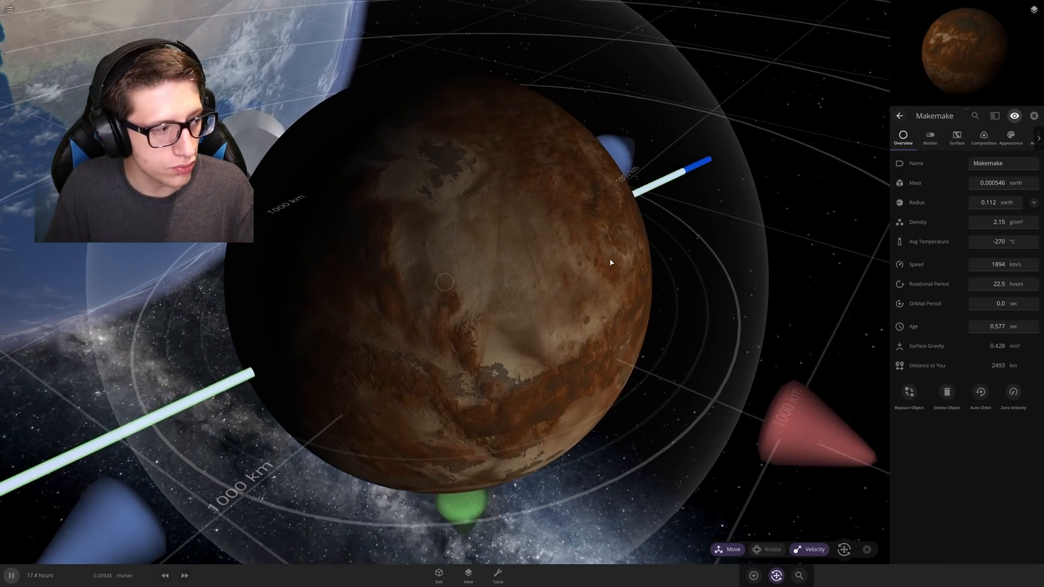
click(997, 303)
text(01)
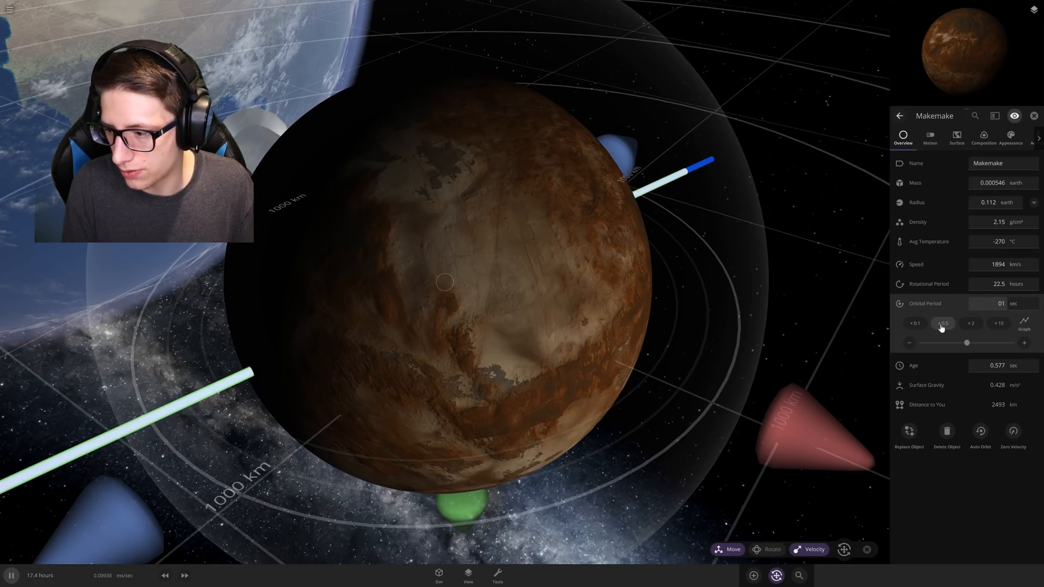
click(943, 324)
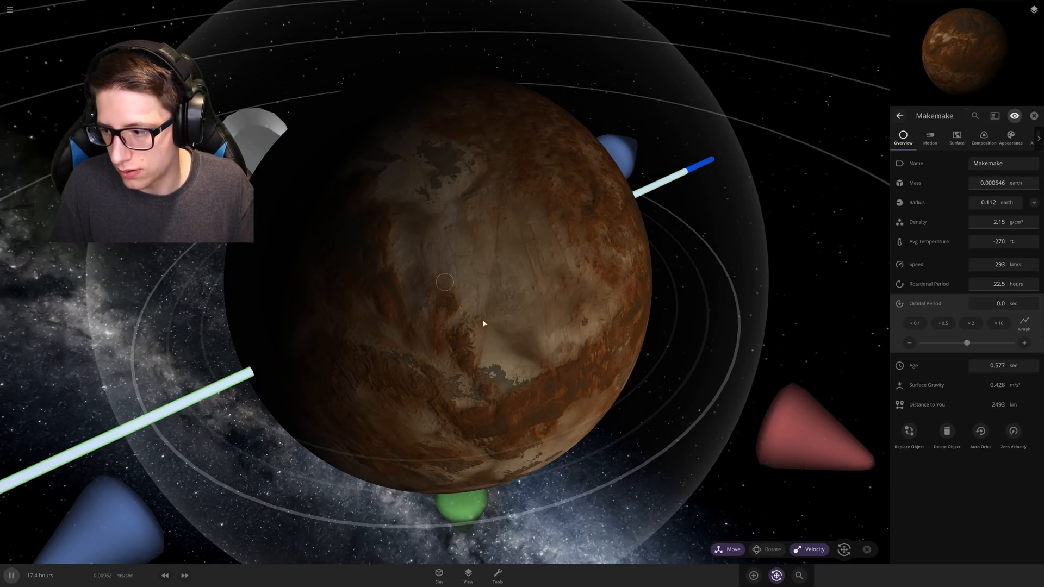
scroll(down, 3)
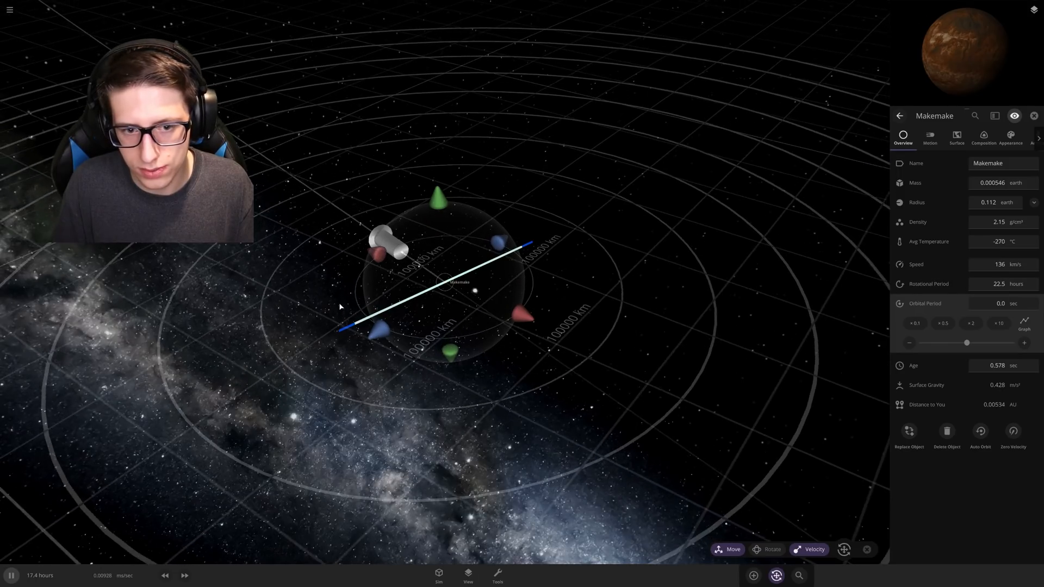
Discard the scene and start a new empty simulation from the main menu.
click(10, 10)
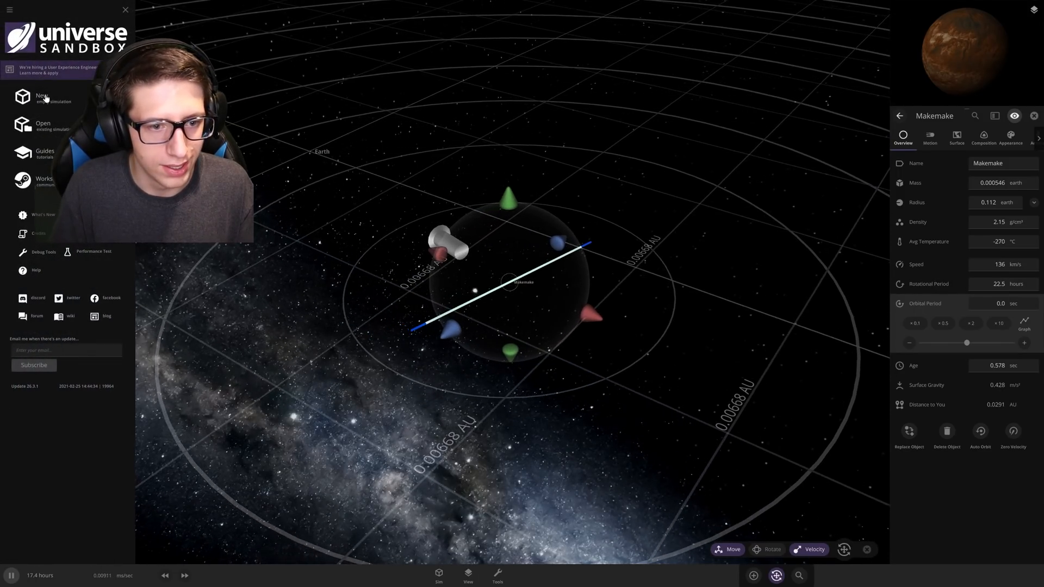
click(42, 97)
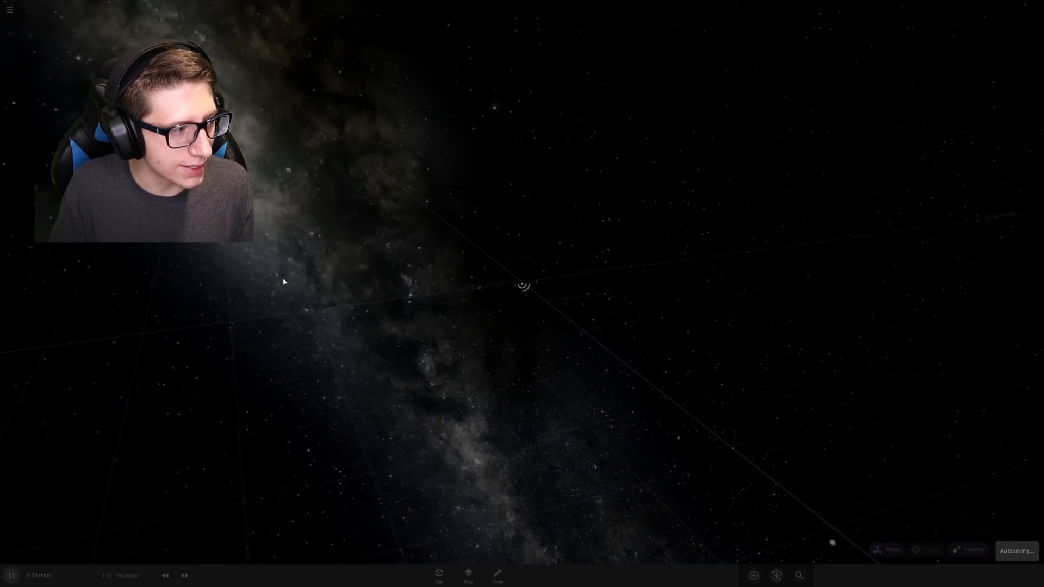
Add Makemake from the small-bodies catalogue and select it.
click(752, 575)
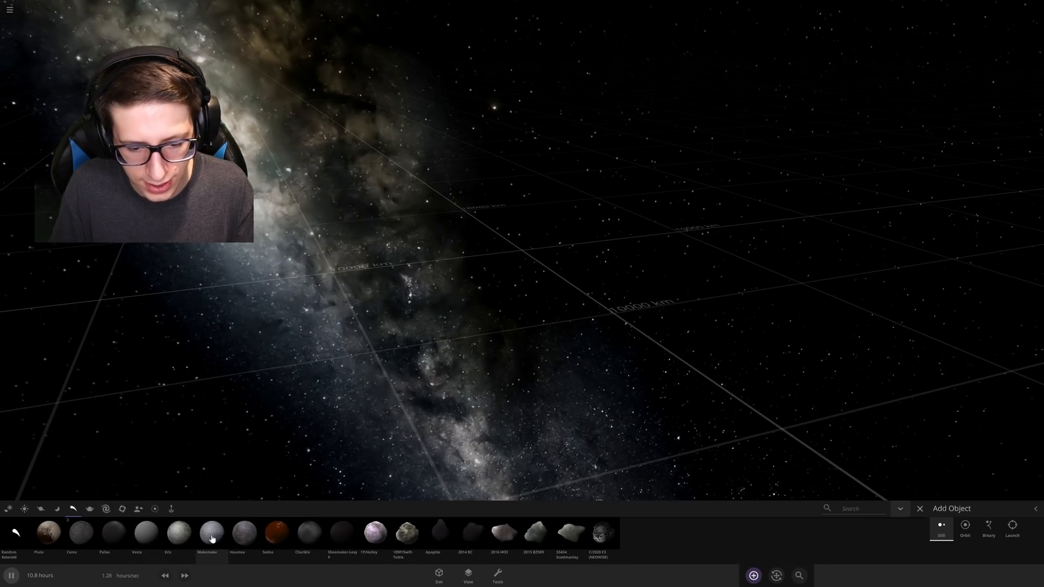
click(211, 532)
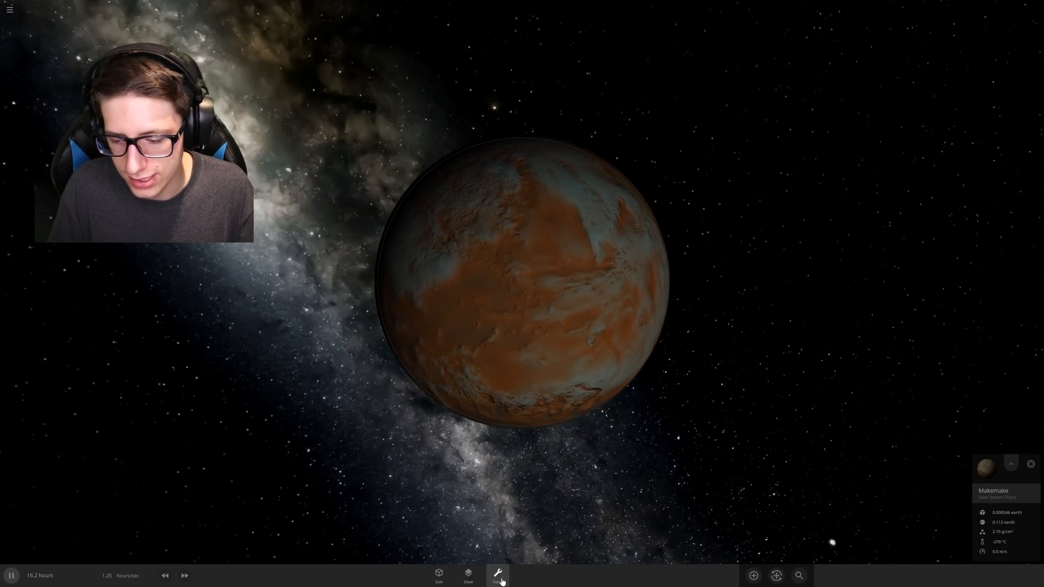
click(496, 574)
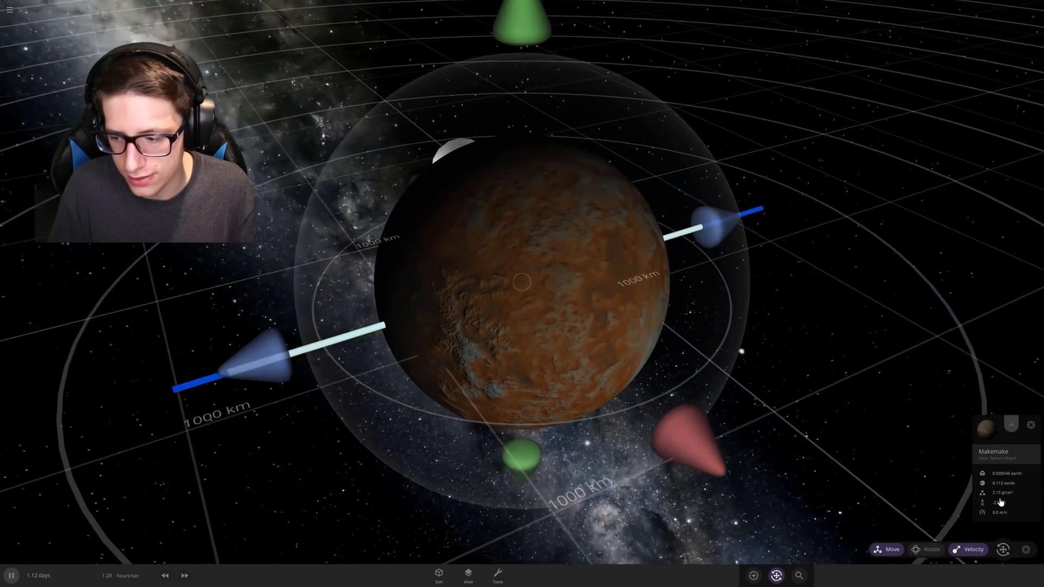
Set Makemake's rotational period to 1 second in its full properties.
click(1011, 424)
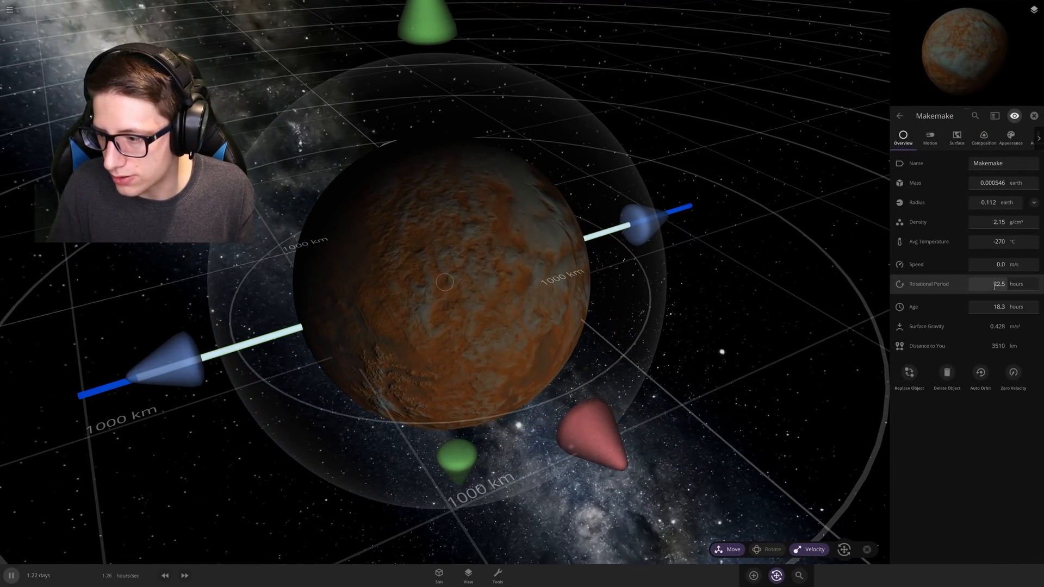
click(998, 284)
text(1.000)
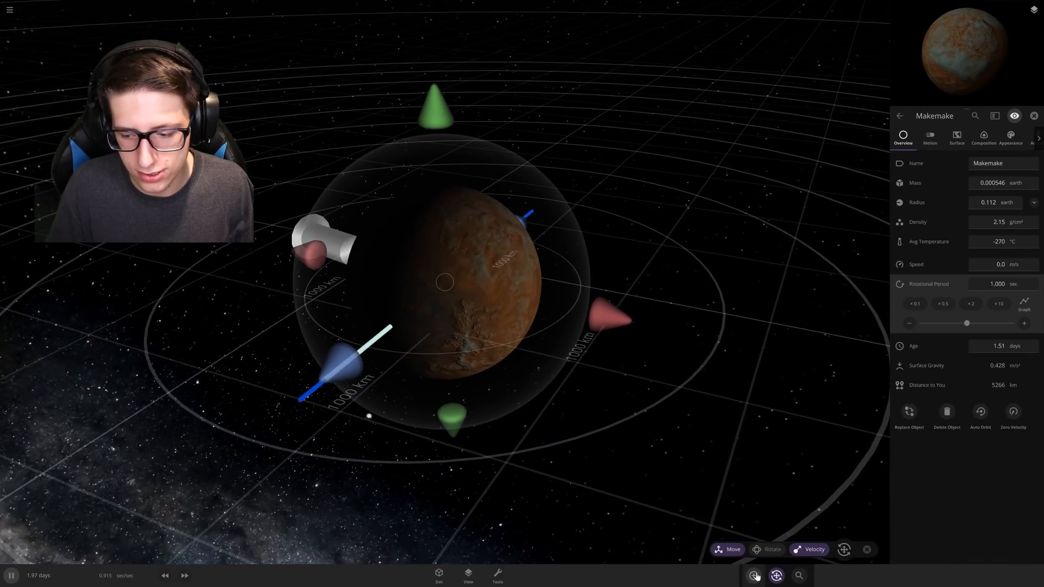
Add Earth from the catalogue beside the fast-spinning Makemake.
click(776, 575)
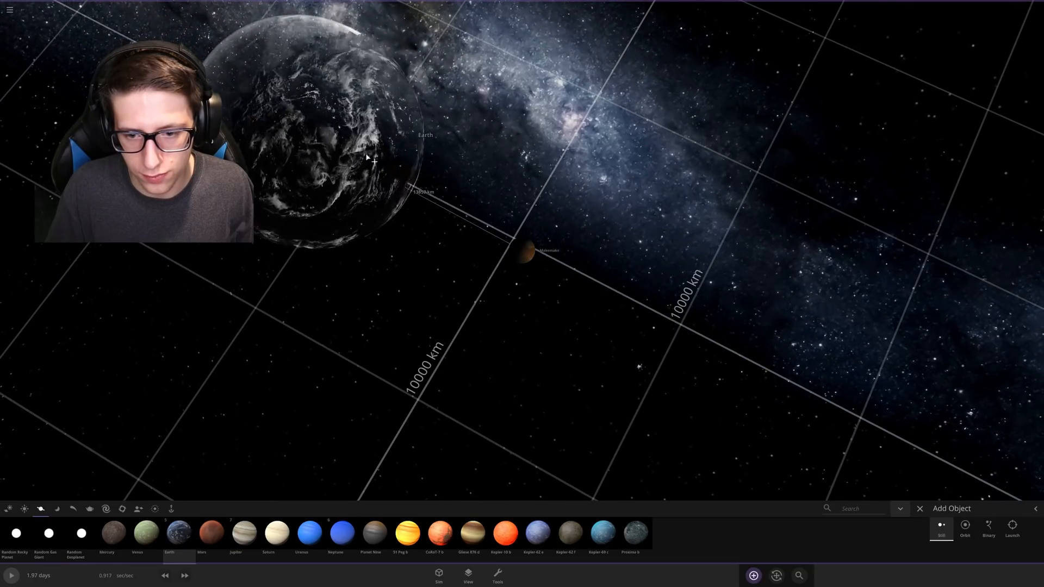
click(10, 10)
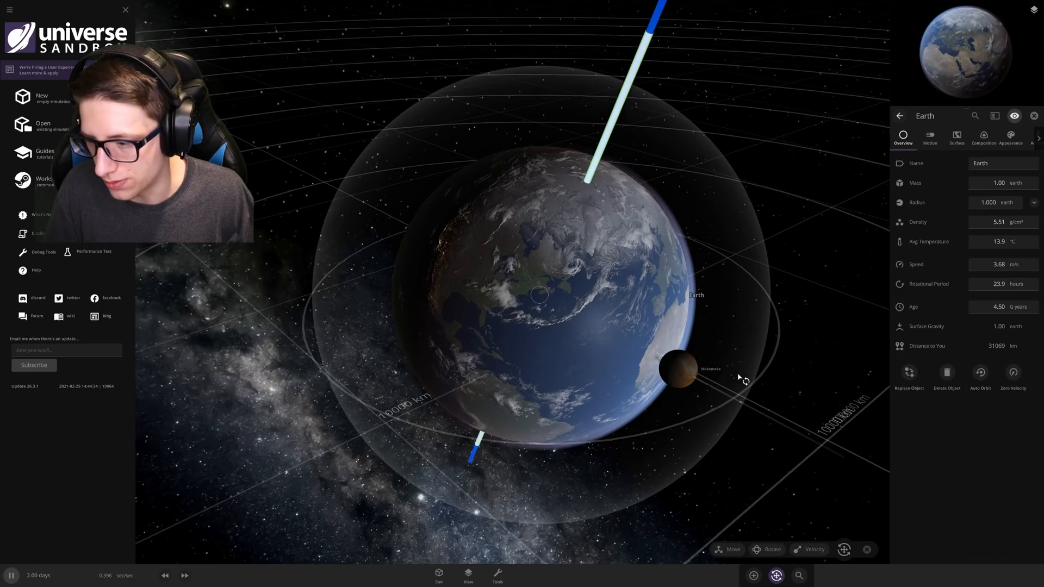
mouse_move(774, 446)
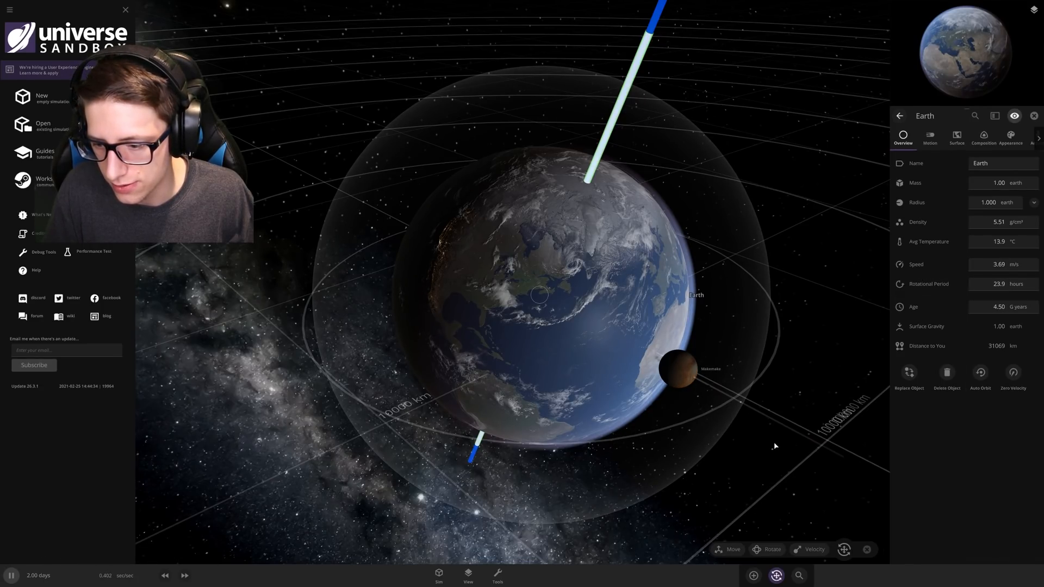
mouse_move(770, 442)
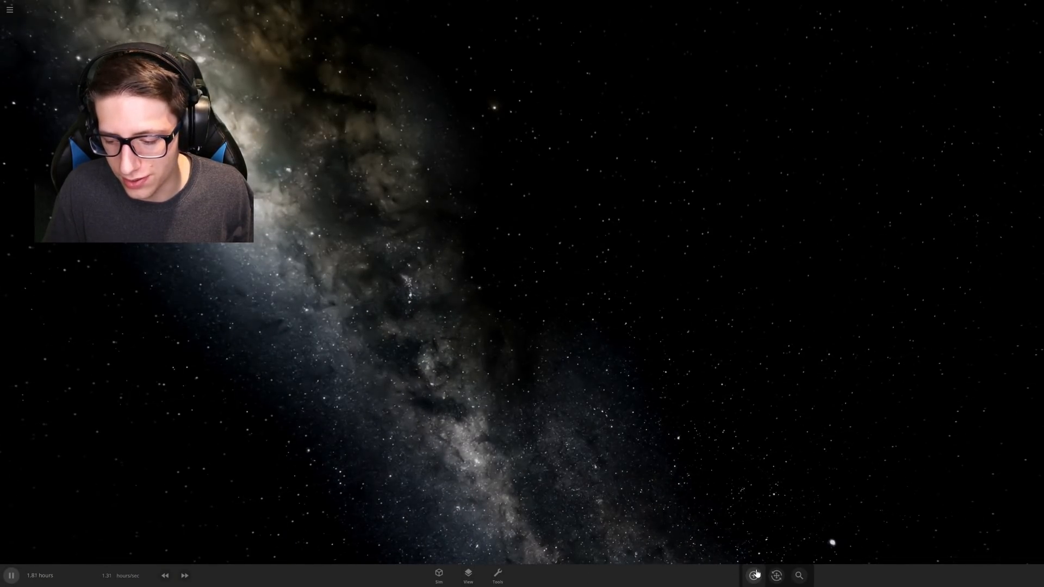
Place Earth and Makemake from the object catalogue, then return to selection.
click(753, 575)
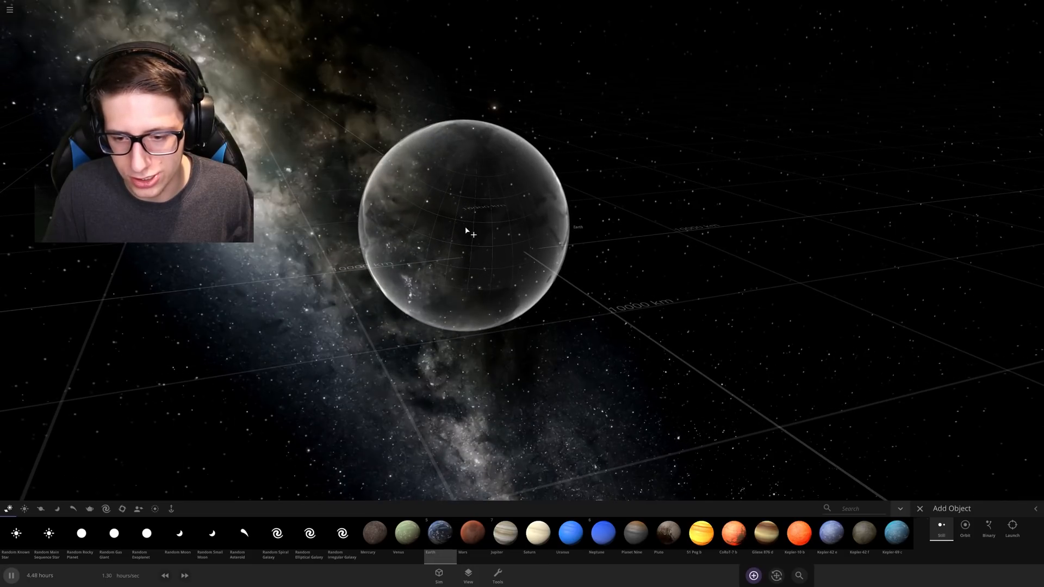
key(space)
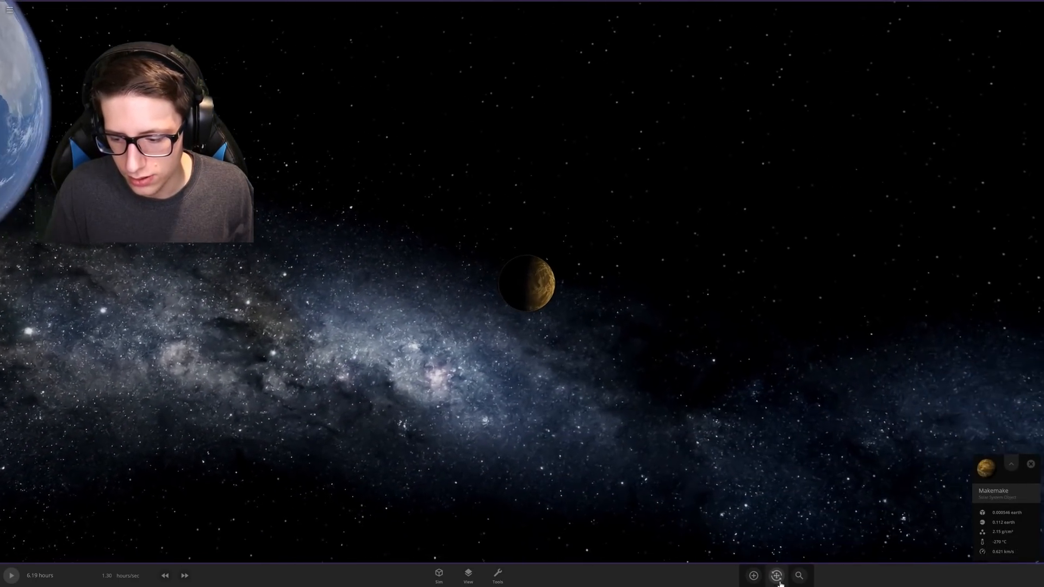
click(775, 575)
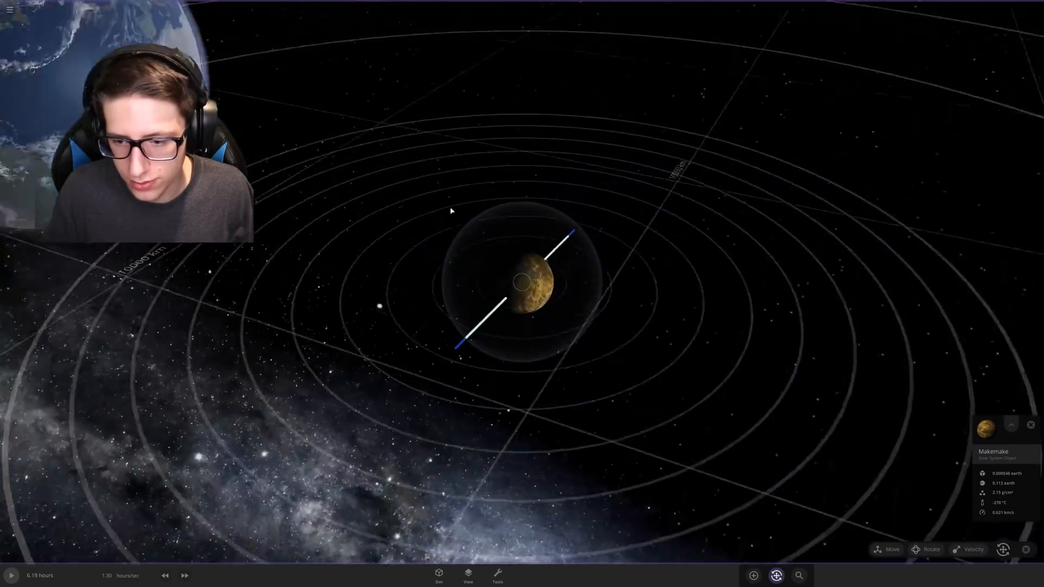
Zero Makemake's velocity from its properties, leaving the scene emptied with the catalogue open.
click(1010, 424)
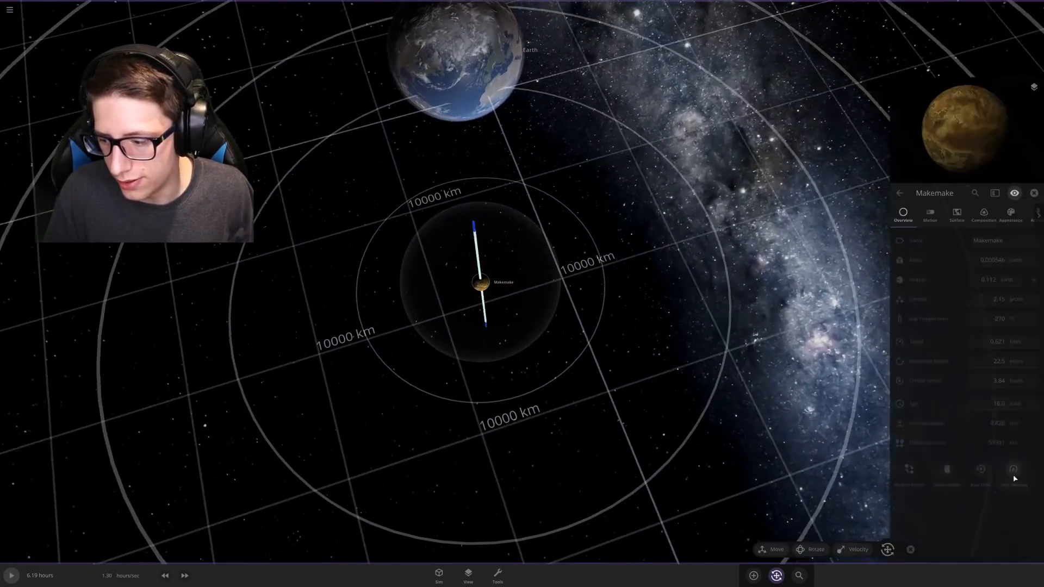
click(998, 303)
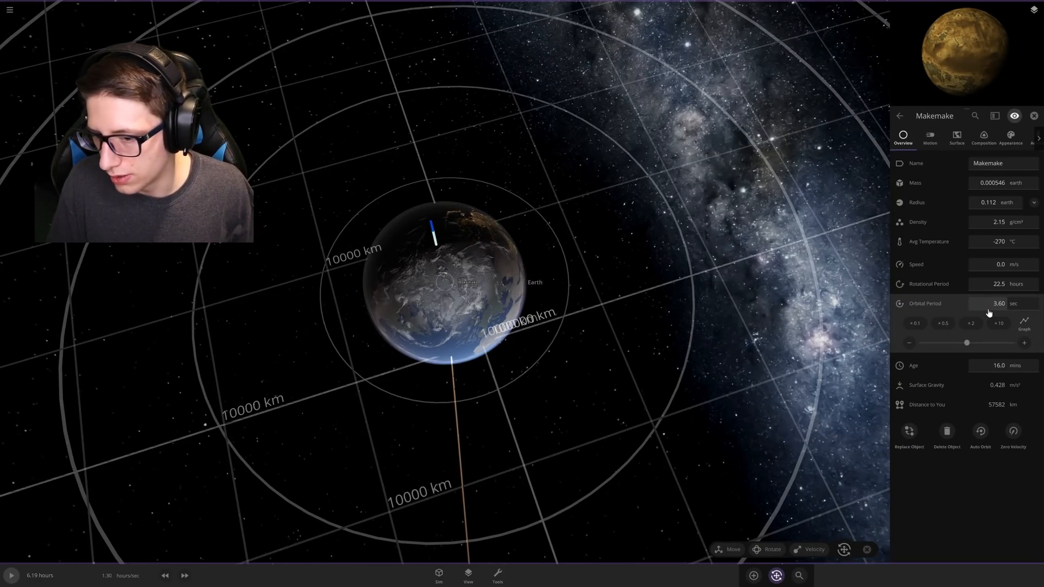
scroll(down, 3)
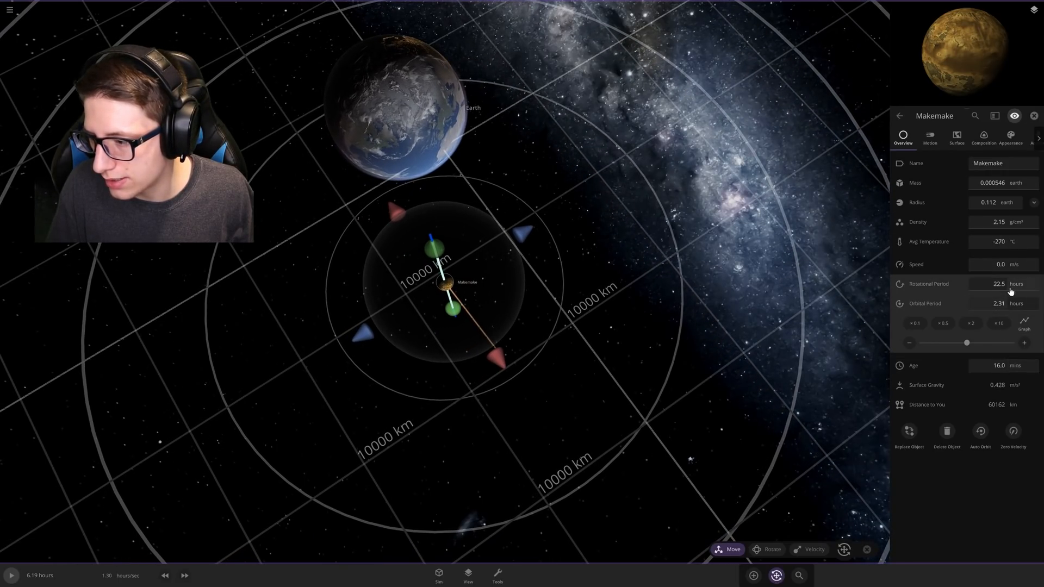
mouse_move(439, 288)
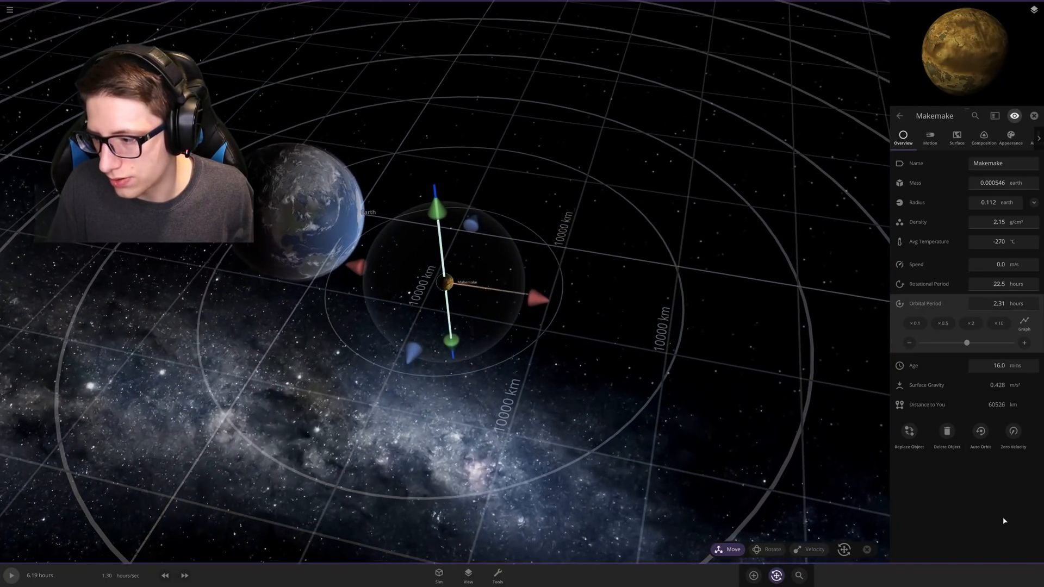
click(10, 10)
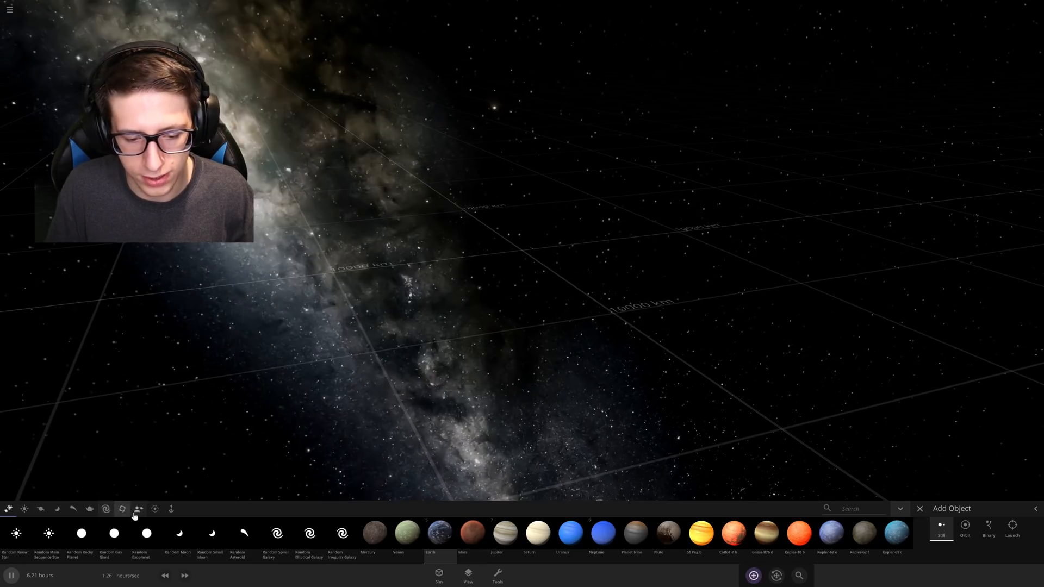
Place Makemake from the dwarf-planets list and set its rotational period to 0.0001 sec.
click(88, 509)
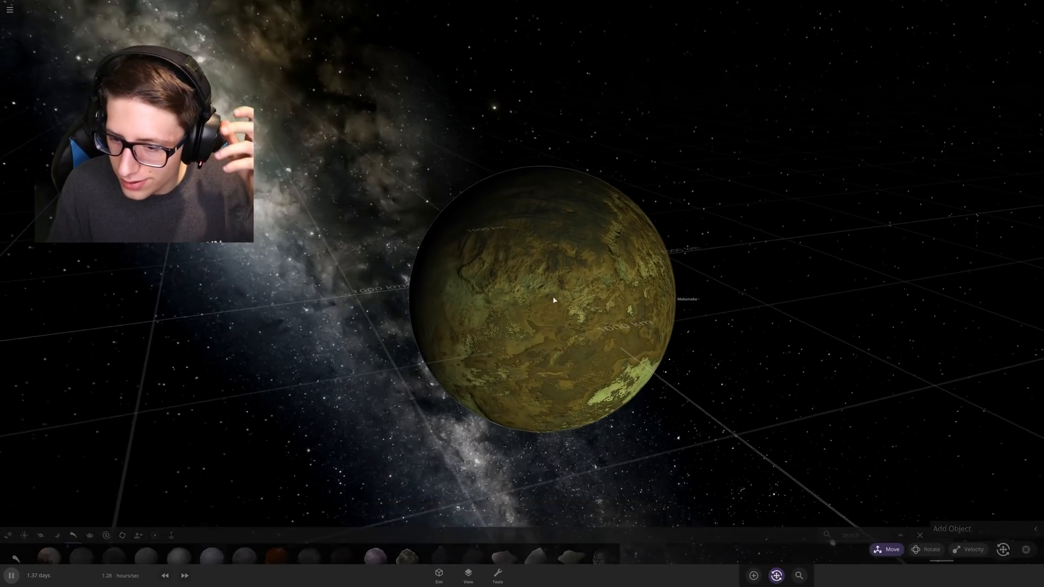
click(552, 300)
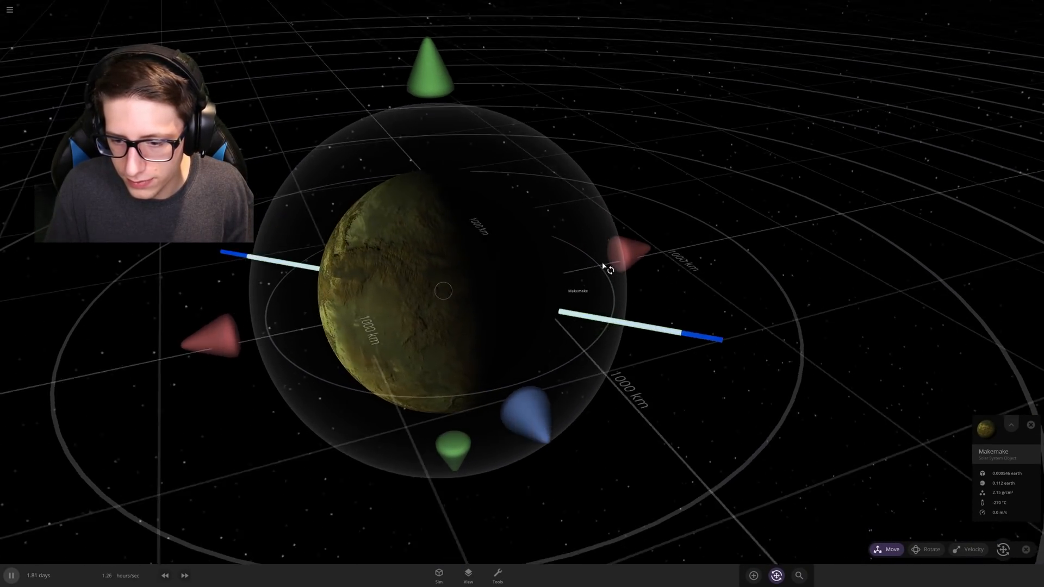
scroll(down, 3)
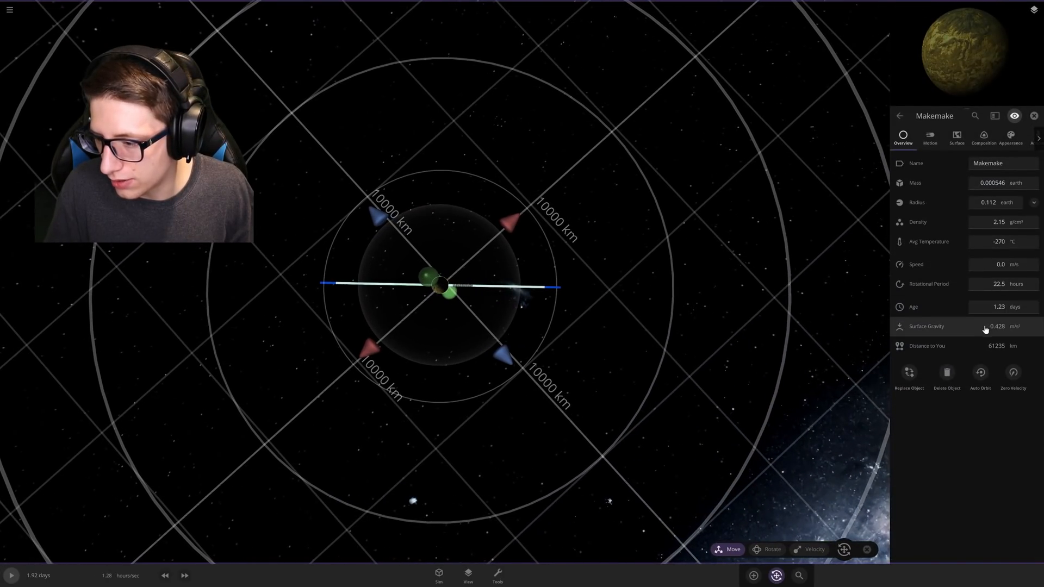
click(997, 284)
text(0.000100)
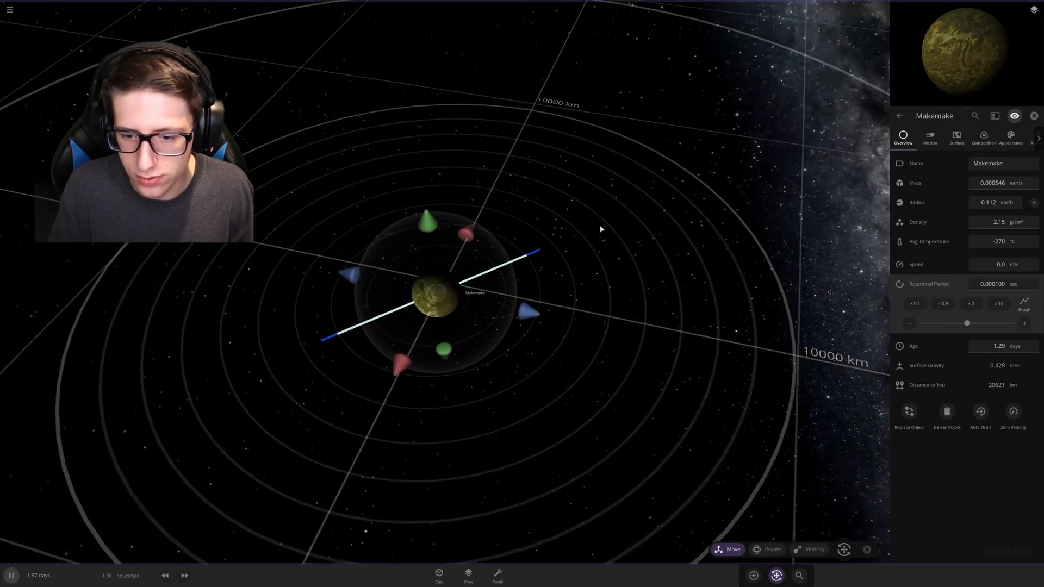
key(space)
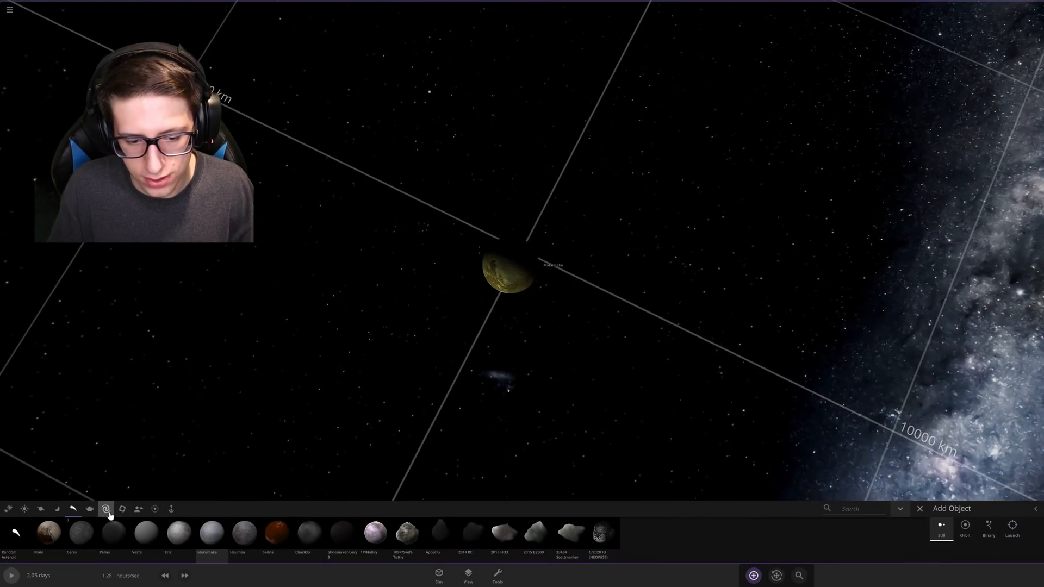
Add Earth from the planets category just above the spinning Makemake.
click(40, 509)
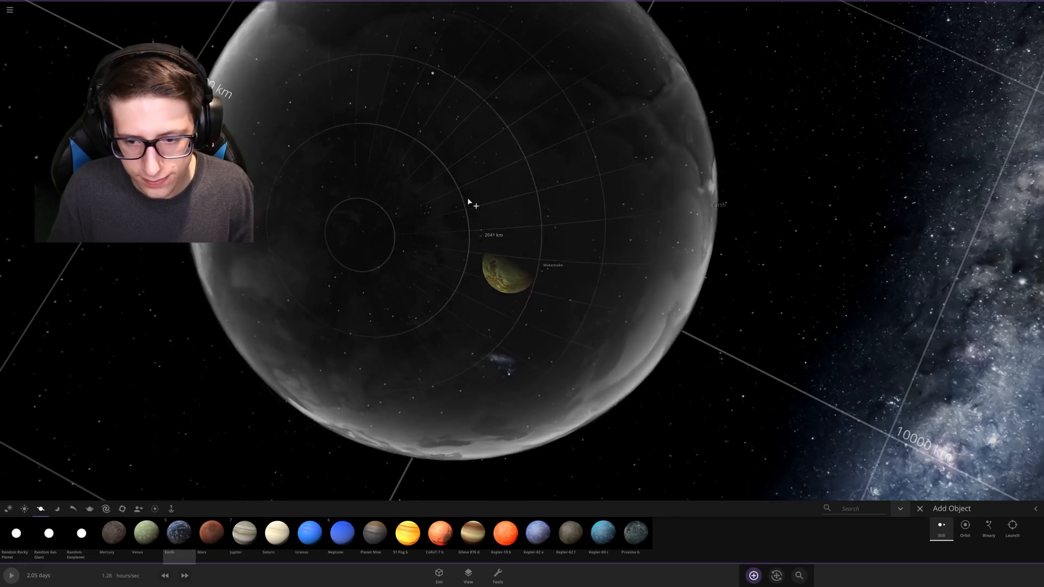
scroll(down, 3)
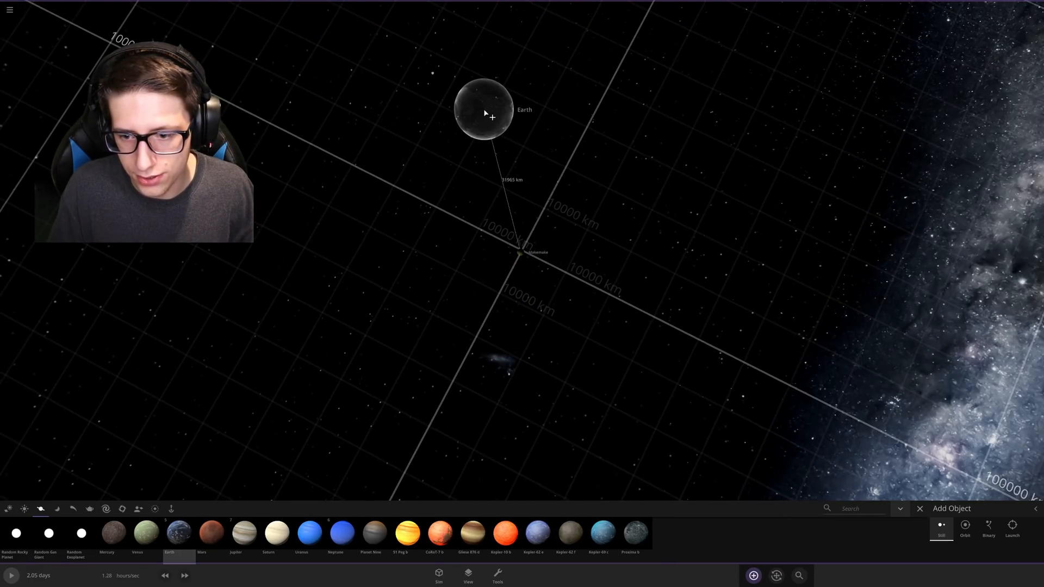
click(10, 10)
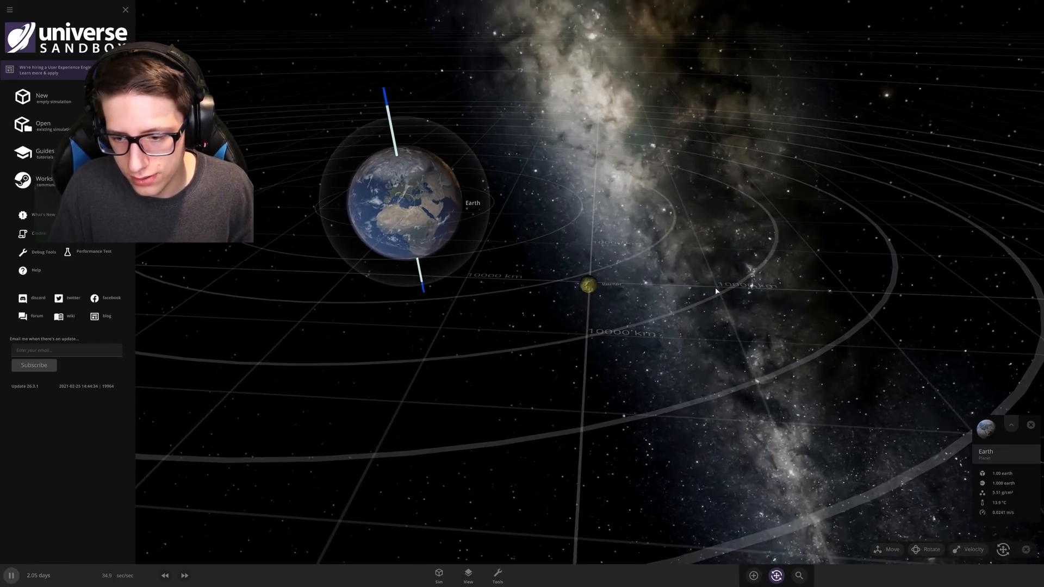
Zoom in to watch Makemake close in and strike Earth, tipping it over.
scroll(up, 3)
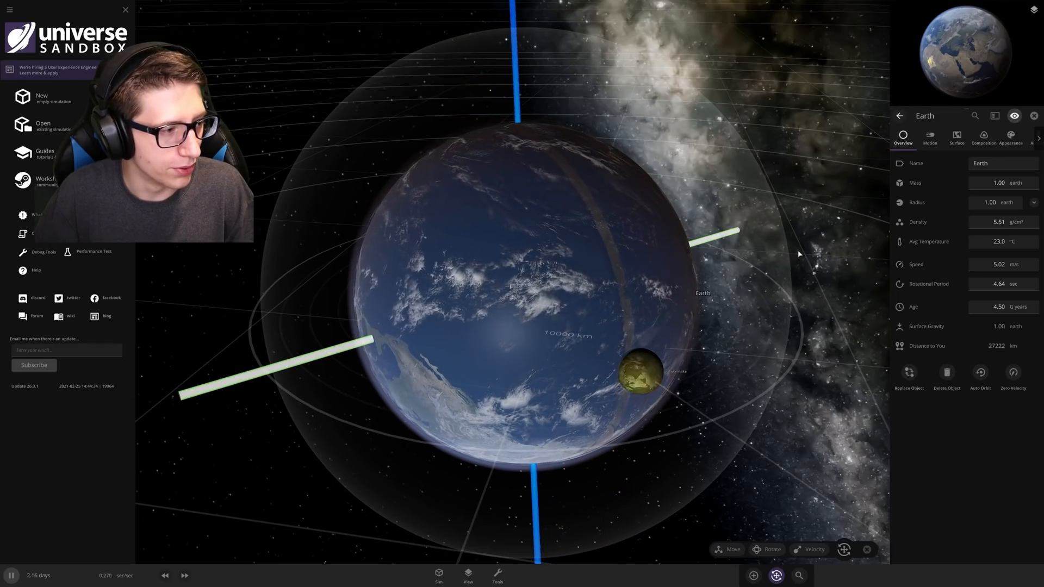
Pause, change Earth's rotational period to 4.48 minutes, then resume the simulation.
key(space)
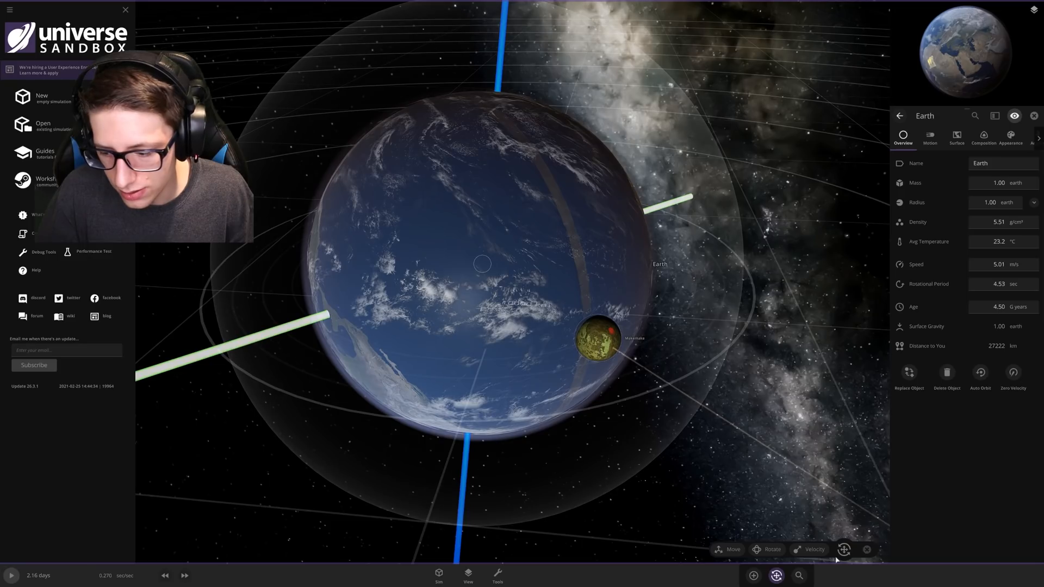
click(597, 338)
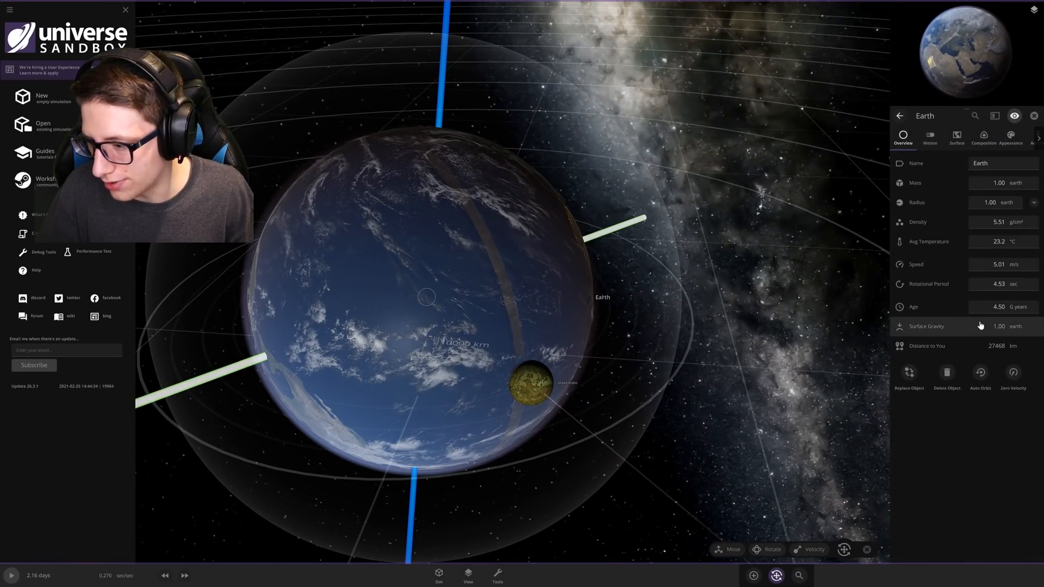
click(997, 284)
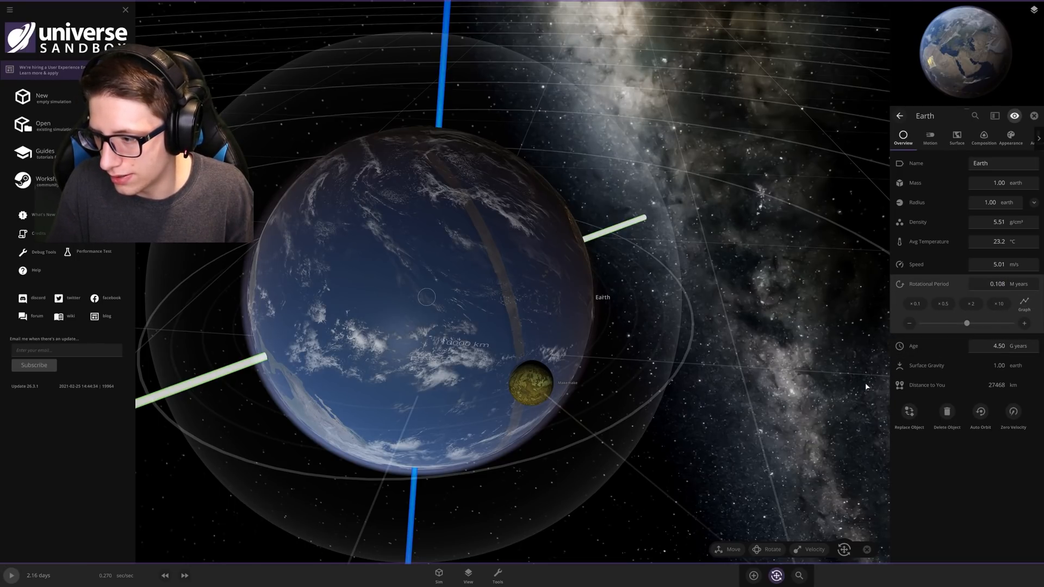
key(space)
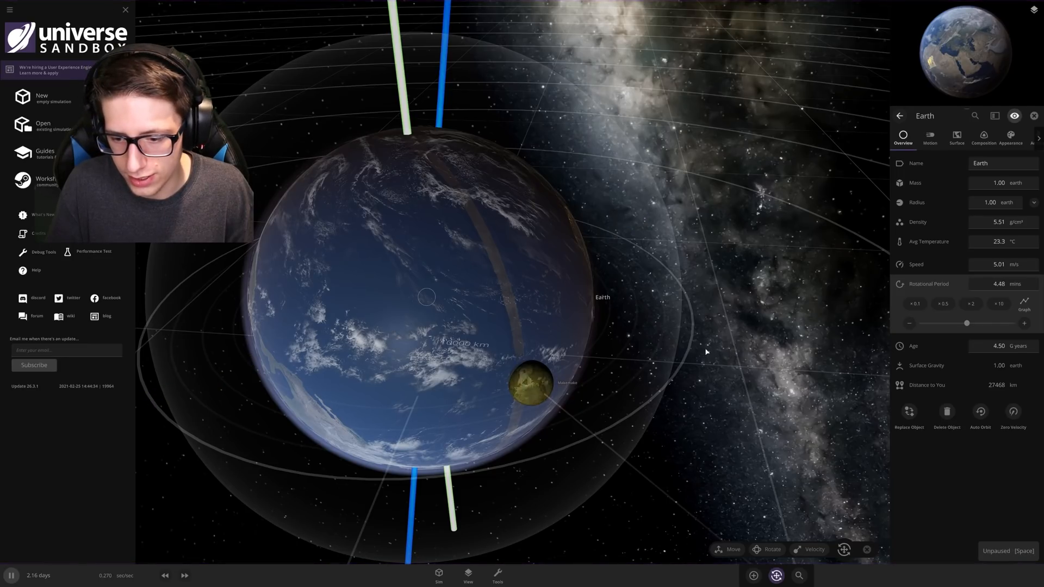